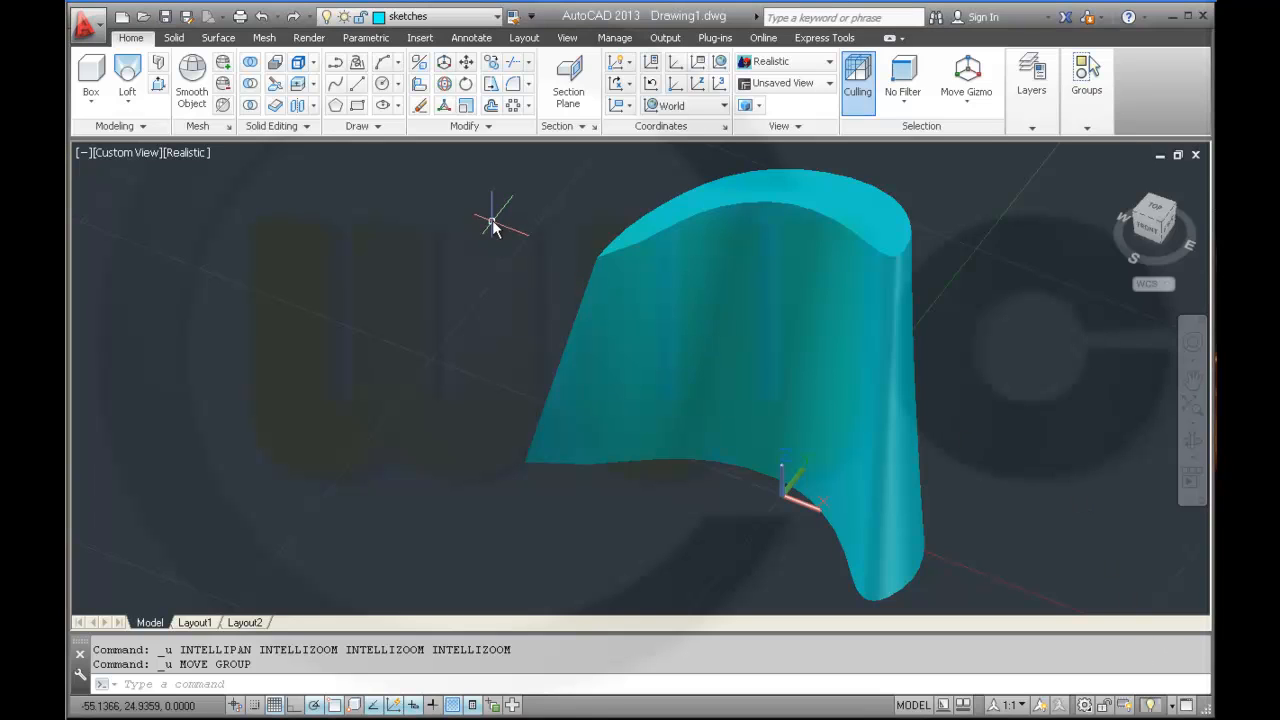
# Step: Move the twisted blade from base point 0,0,0 by @0,0,45 along Z
pyautogui.click(670, 330)
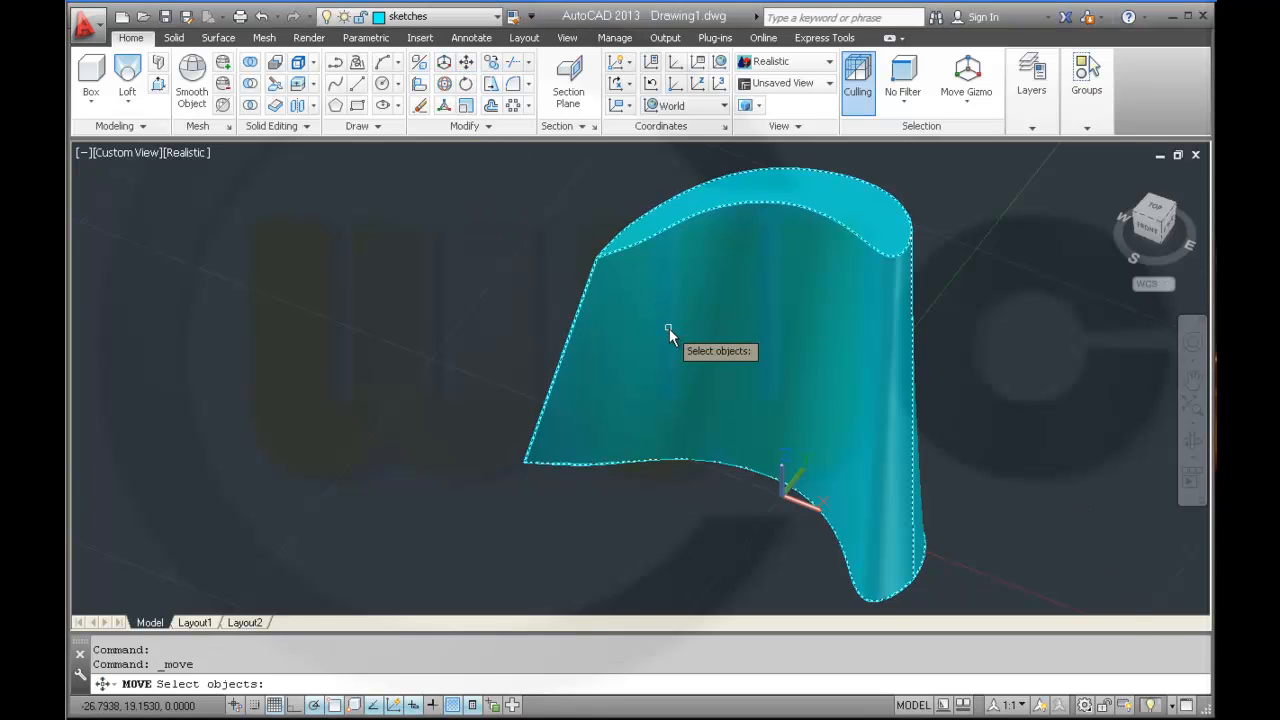
pyautogui.click(670, 332)
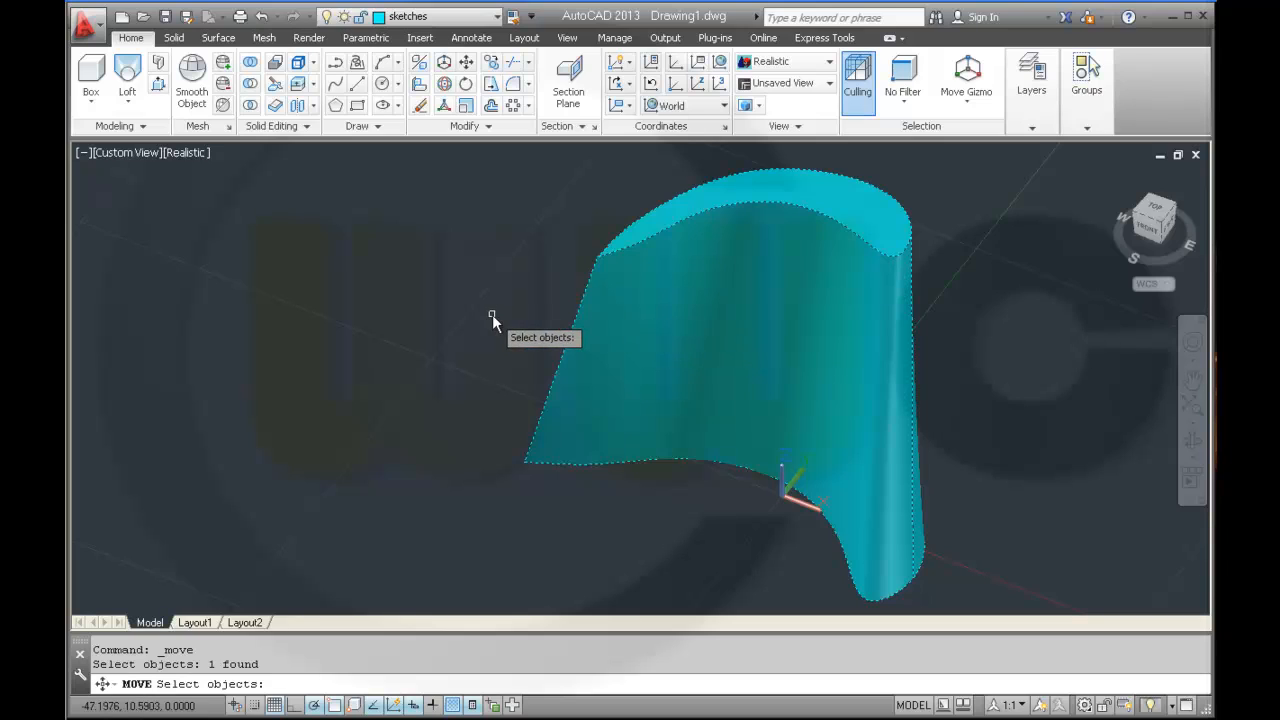
pyautogui.press('enter')
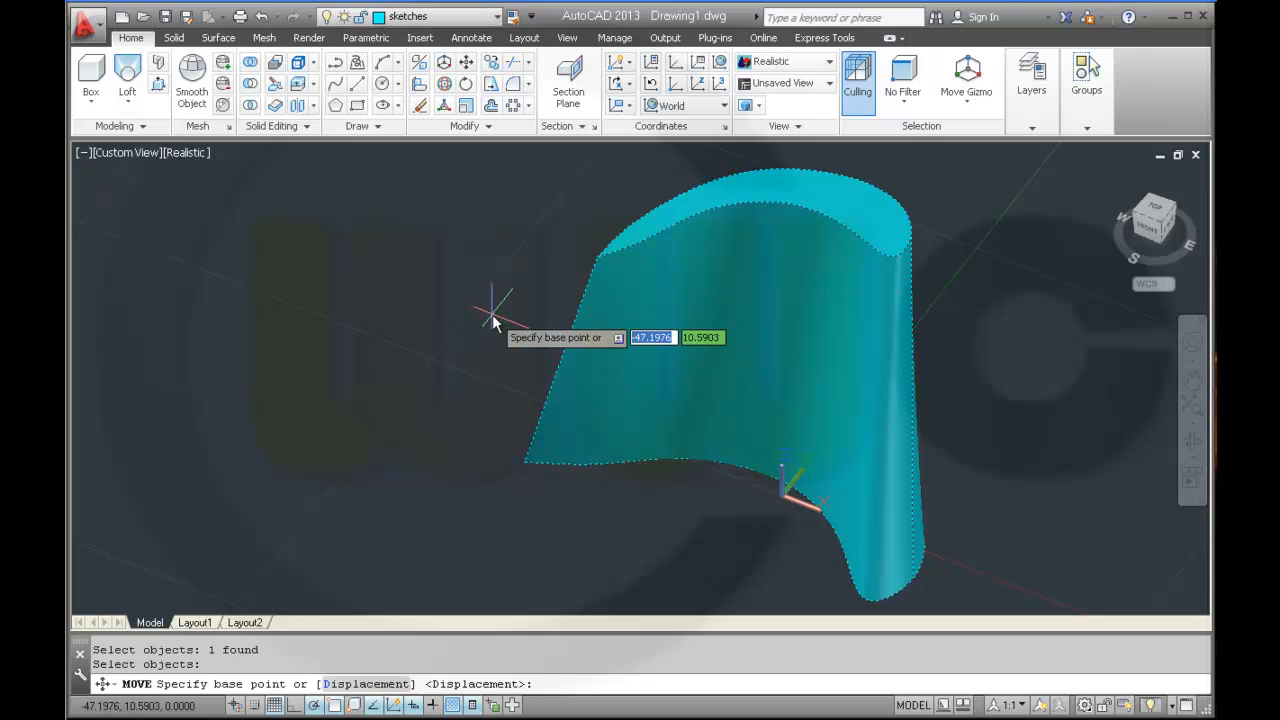
pyautogui.write('0')
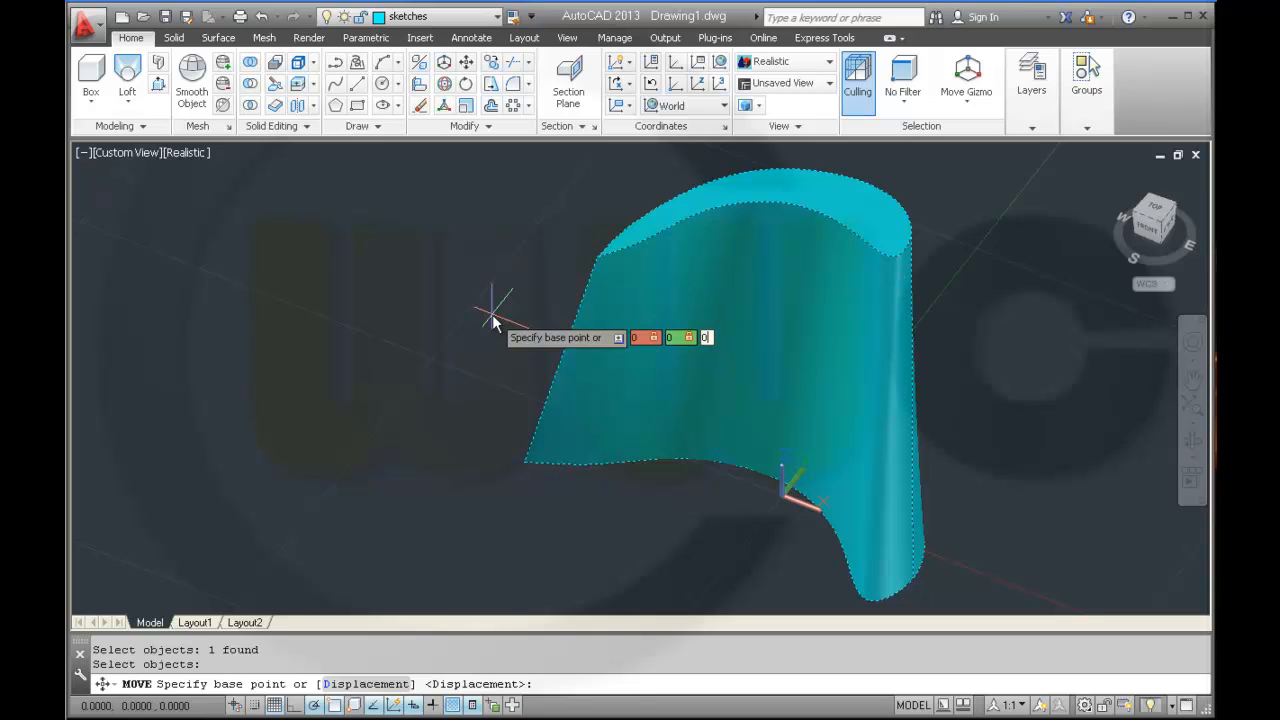
pyautogui.click(493, 318)
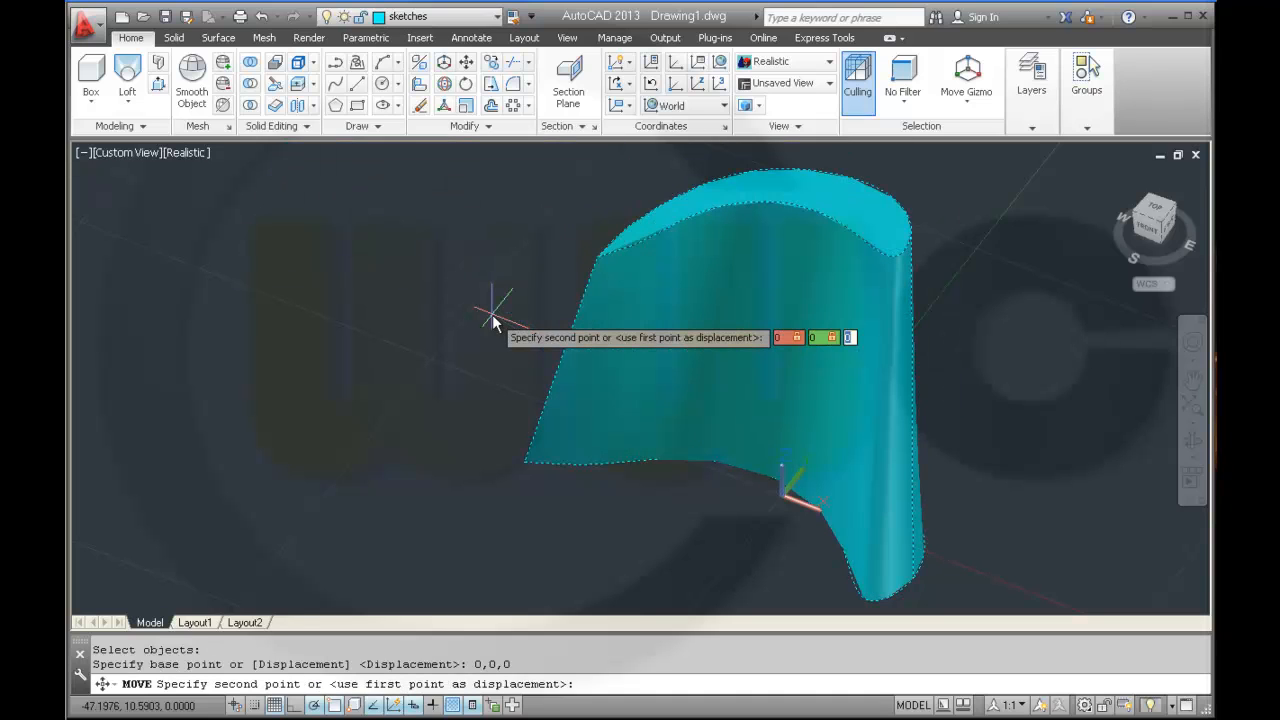
pyautogui.write('@0,0,45')
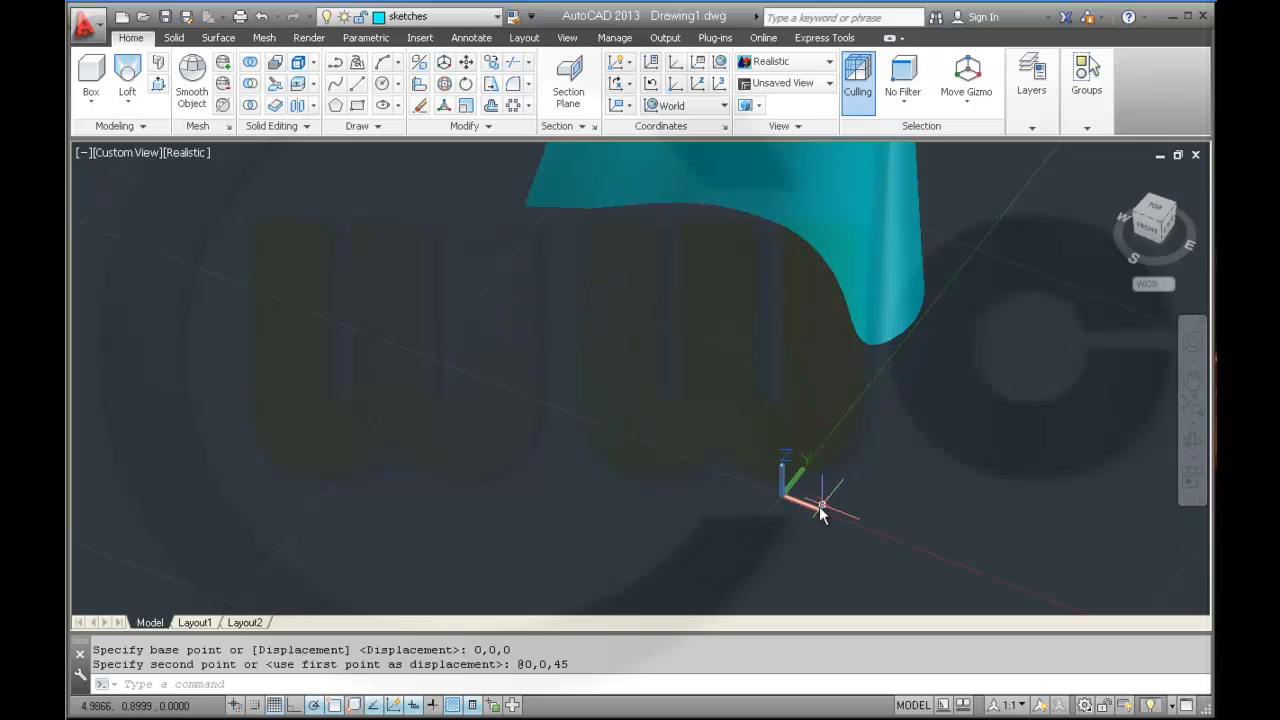
pyautogui.moveTo(858, 530)
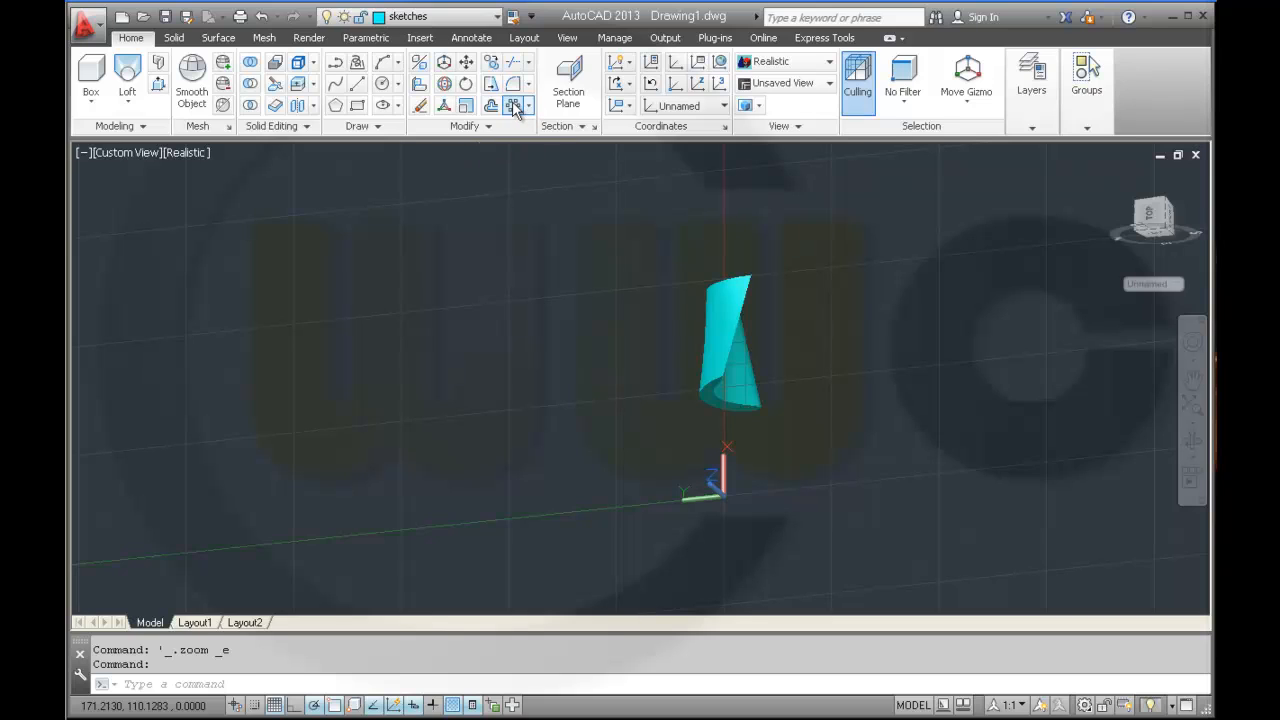
# Step: Polar-array the blade into 16 copies around the origin and view the ring from above
pyautogui.click(513, 105)
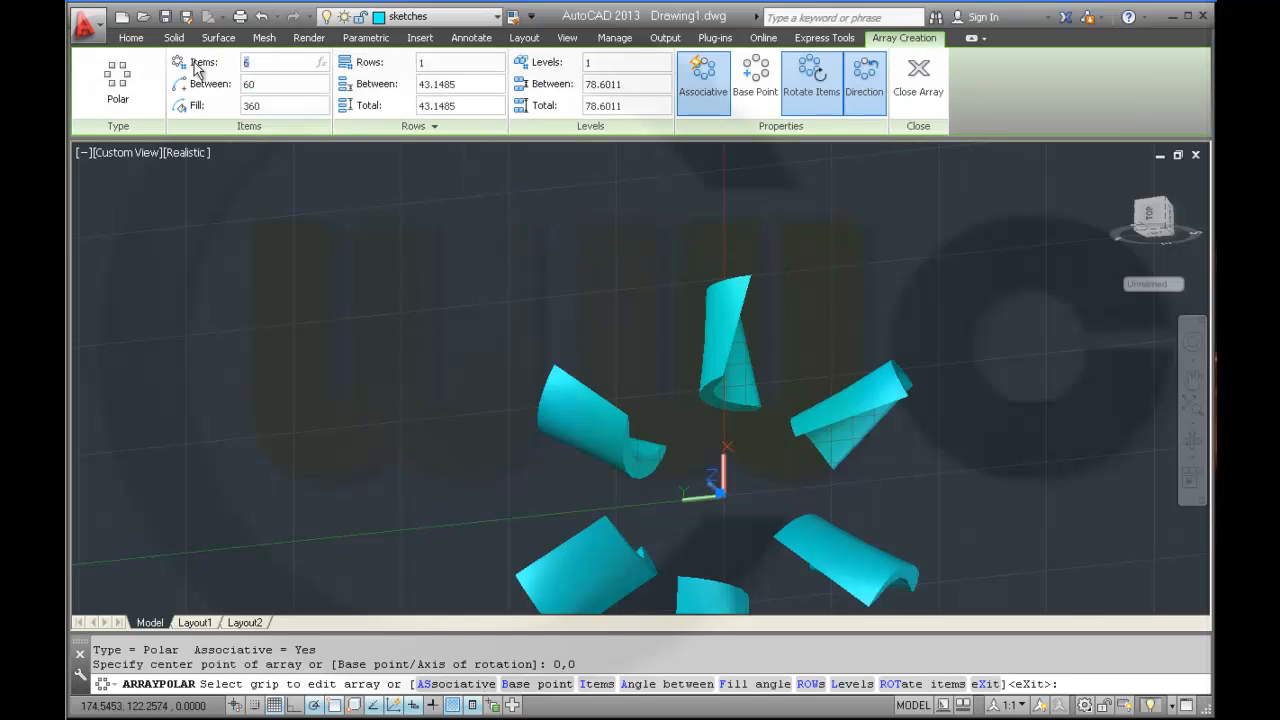
pyautogui.write('16')
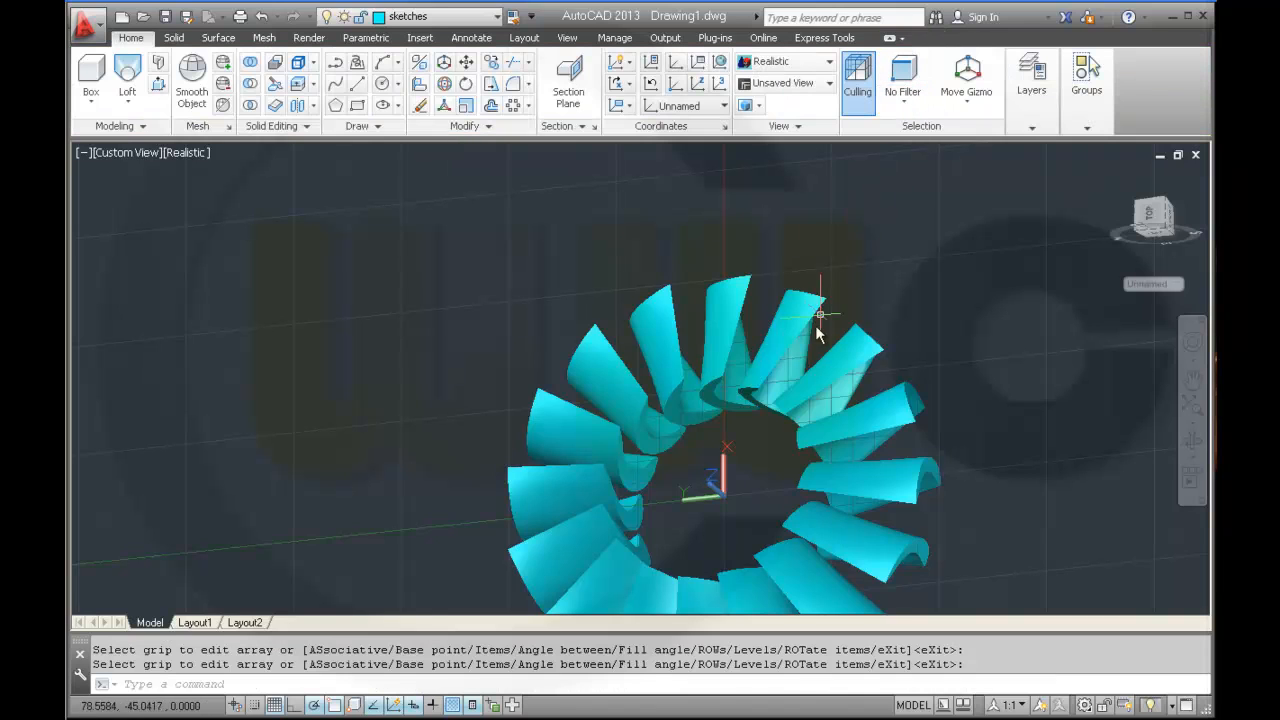
pyautogui.moveTo(815, 320); pyautogui.dragTo(710, 345)
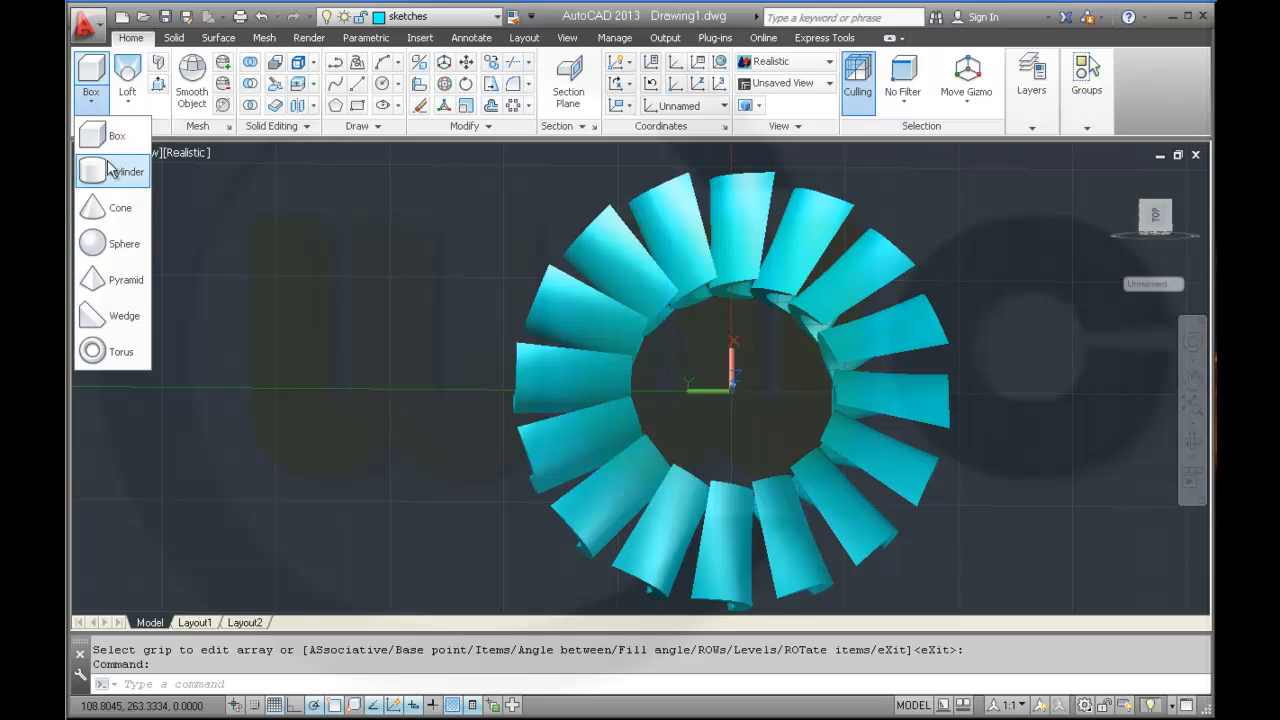
# Step: Create a hub cylinder at 0,0 with radius 50 and height 60
pyautogui.click(126, 171)
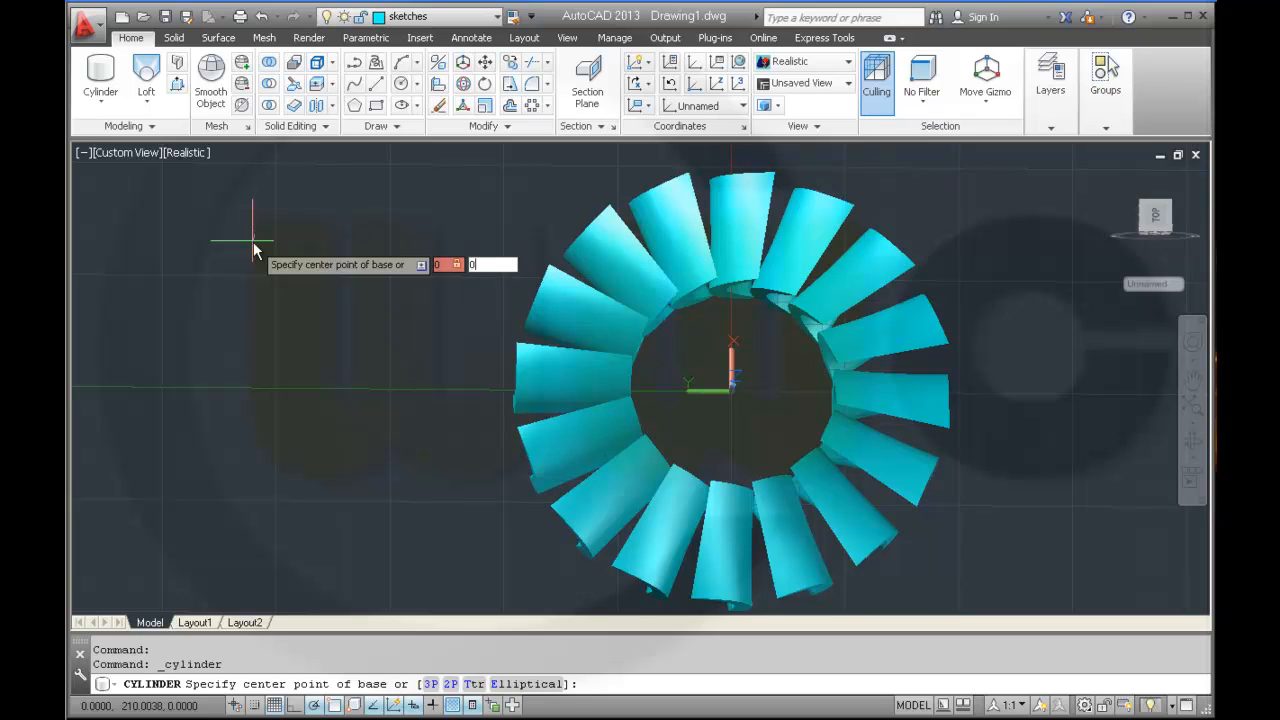
pyautogui.write('0,0')
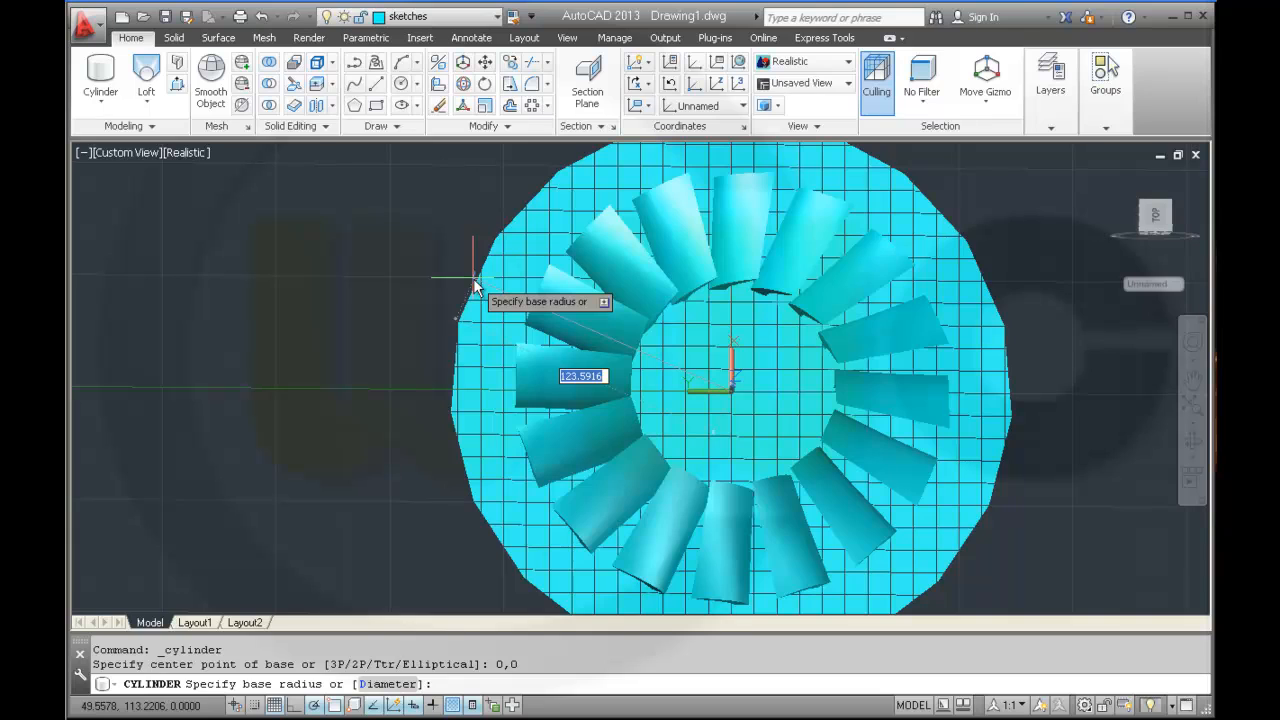
pyautogui.write('50')
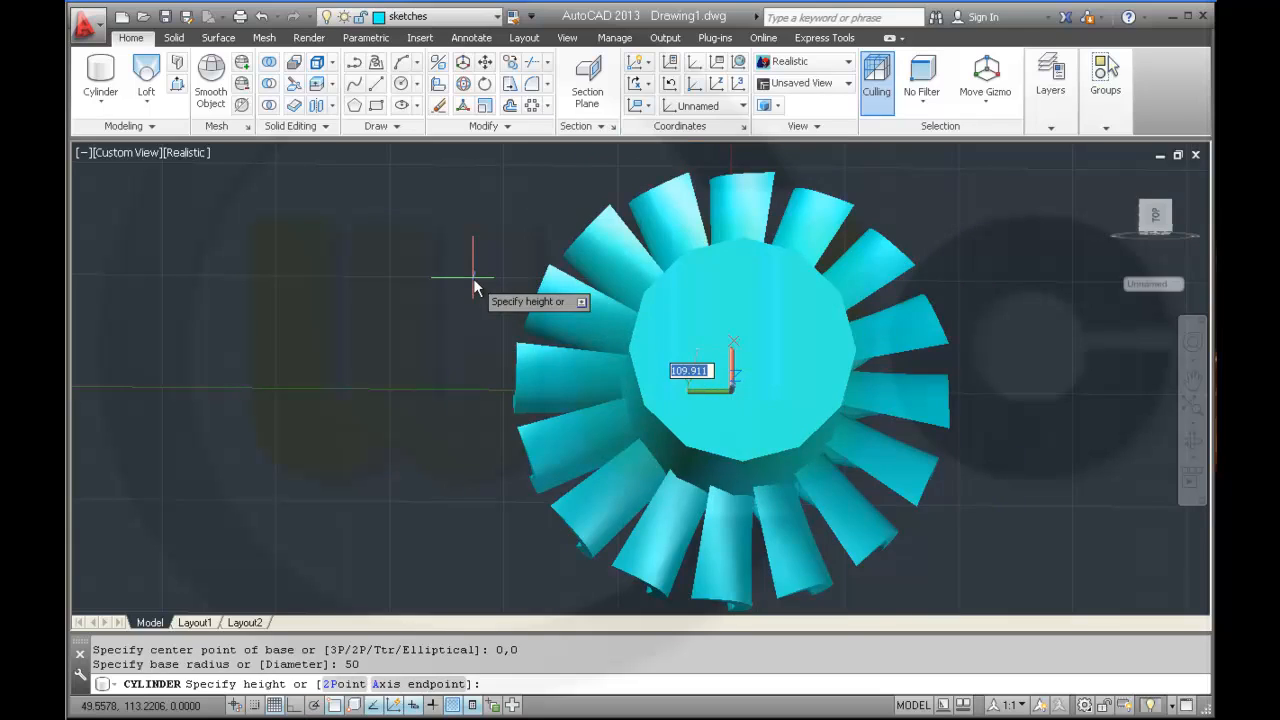
pyautogui.moveTo(528, 307)
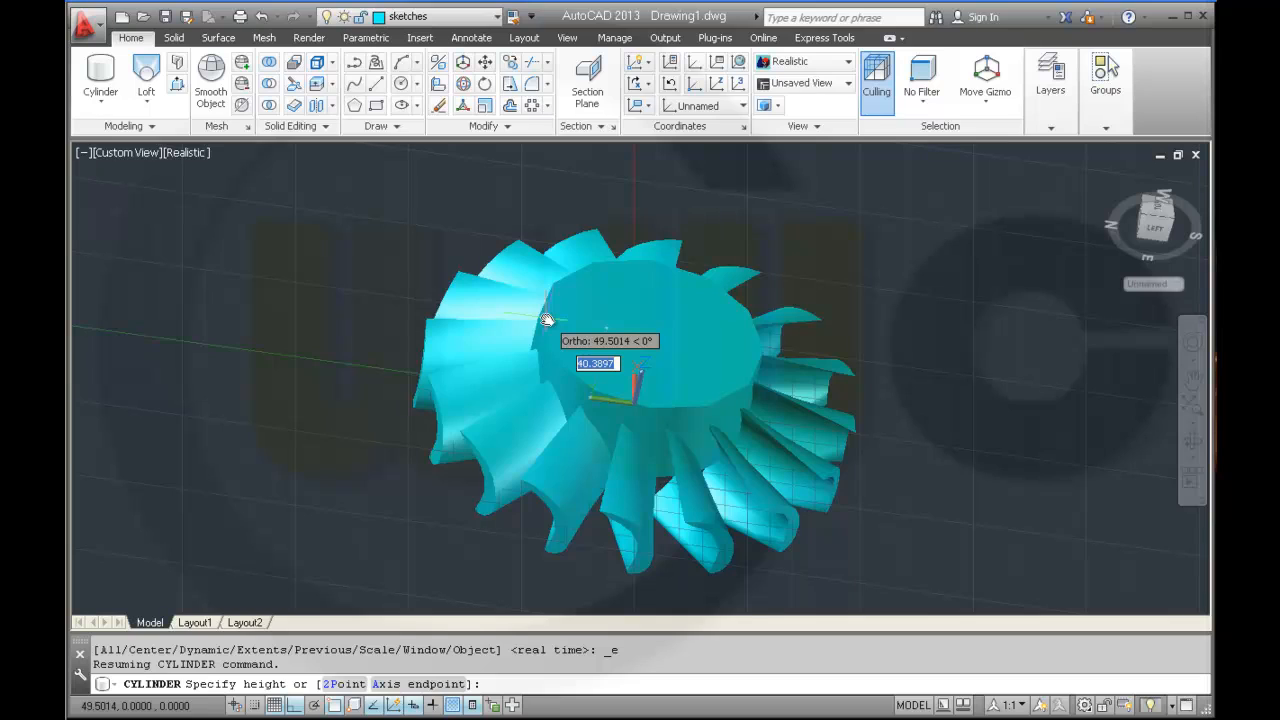
pyautogui.write('60')
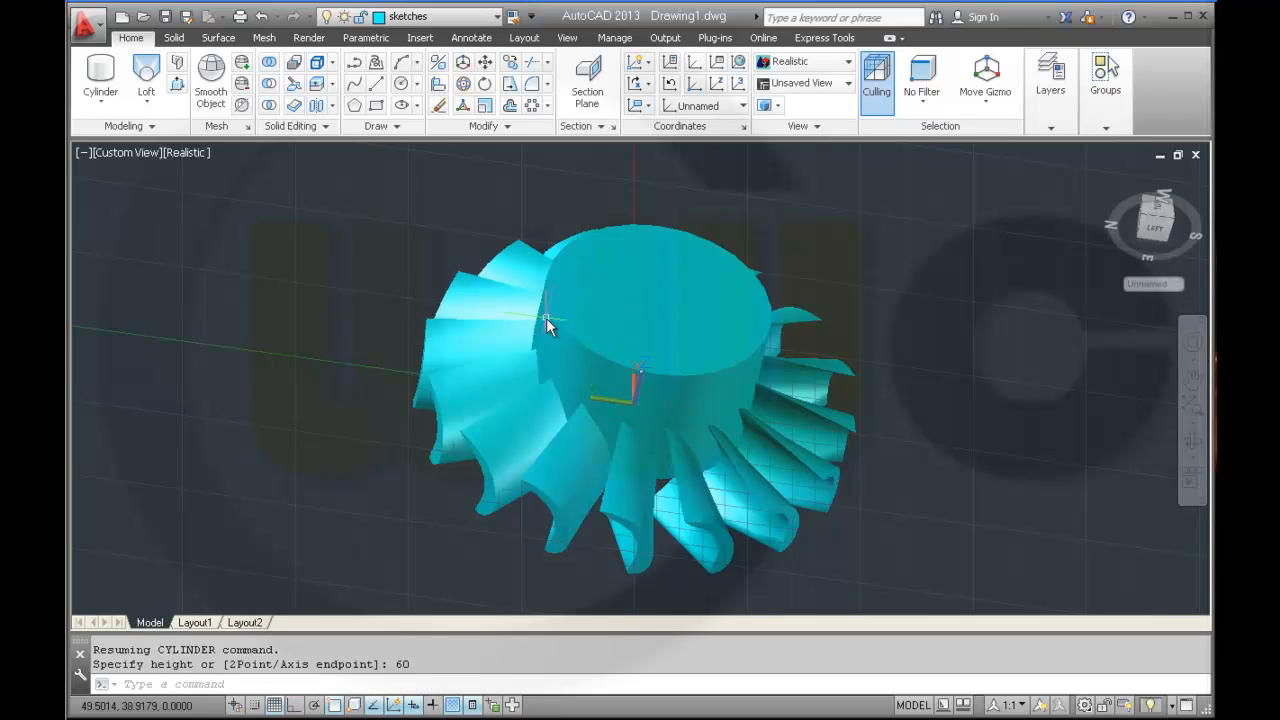
pyautogui.moveTo(865, 390)
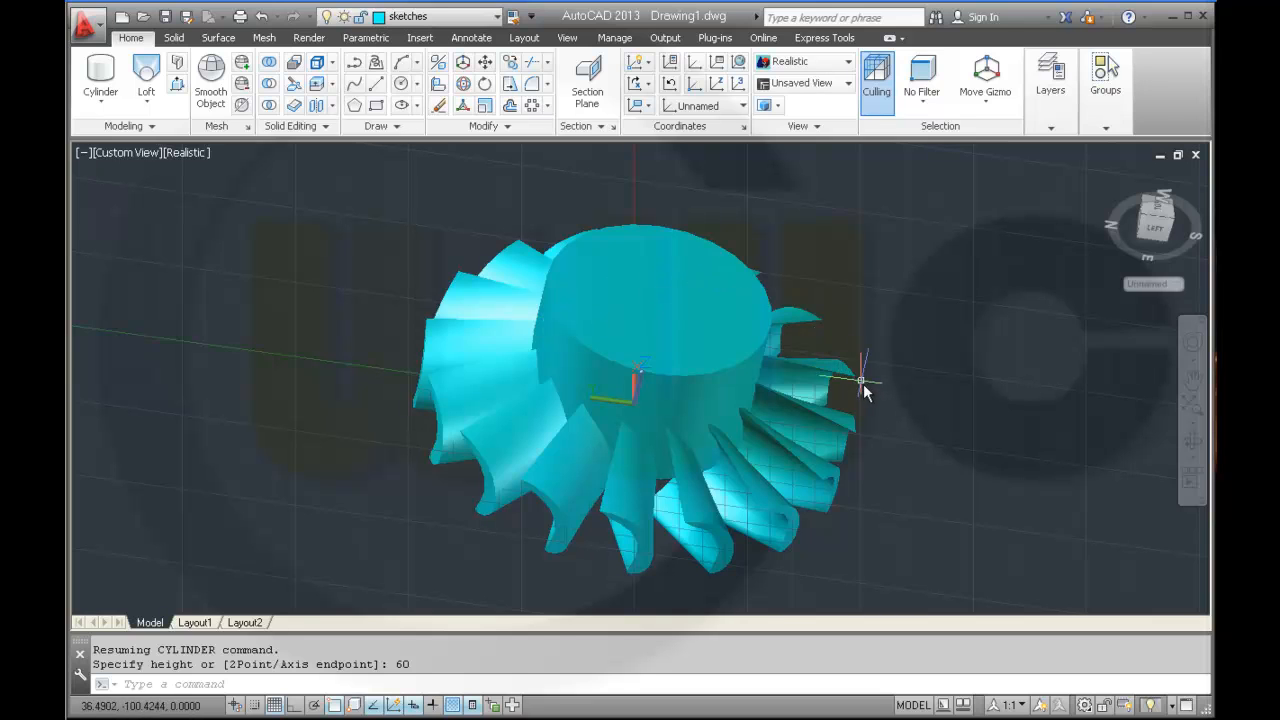
# Step: From a side view, move the hub cylinder 30 units down along Z from 0,0,0
pyautogui.moveTo(865, 385); pyautogui.dragTo(905, 370)
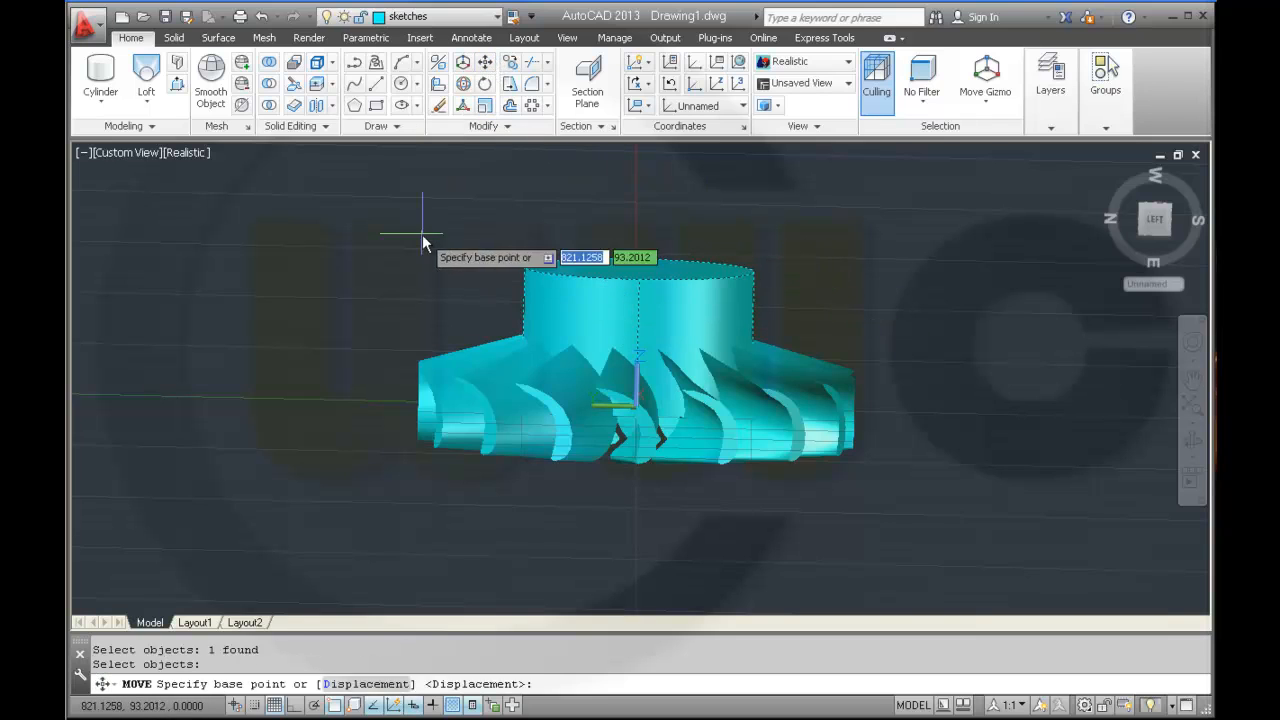
pyautogui.write('0,0,0')
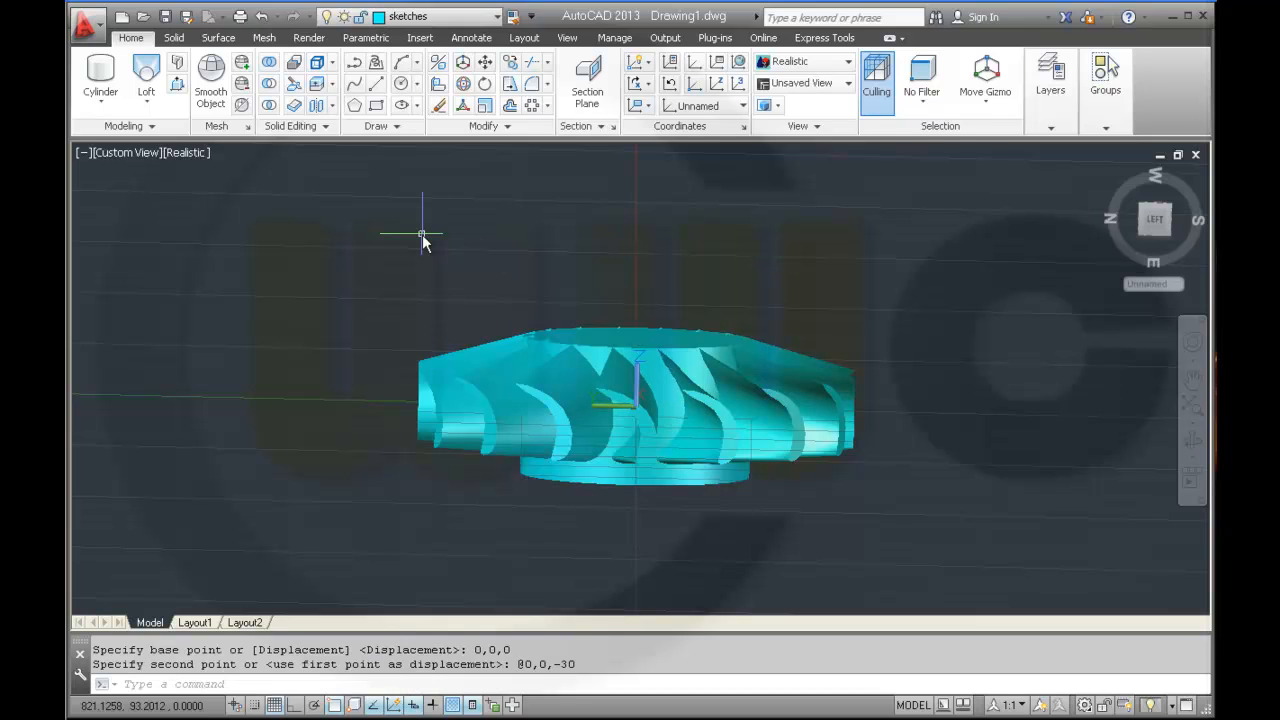
pyautogui.moveTo(500, 250)
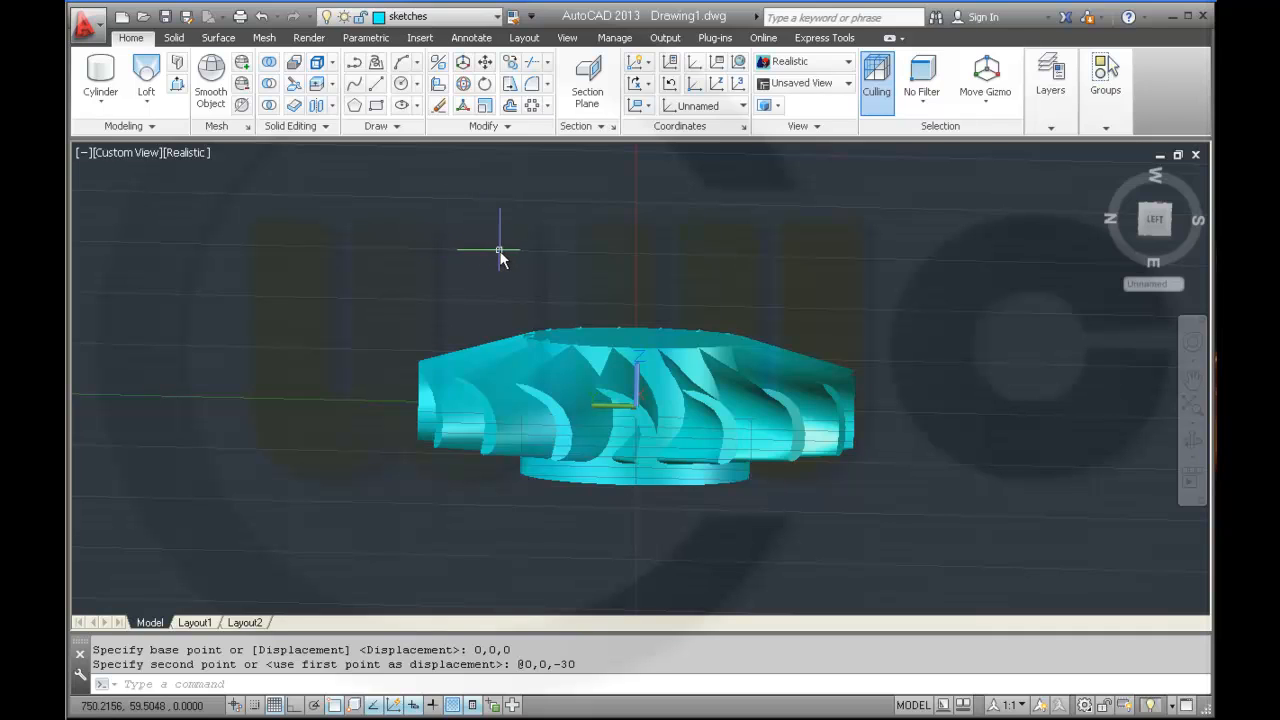
pyautogui.moveTo(510, 248)
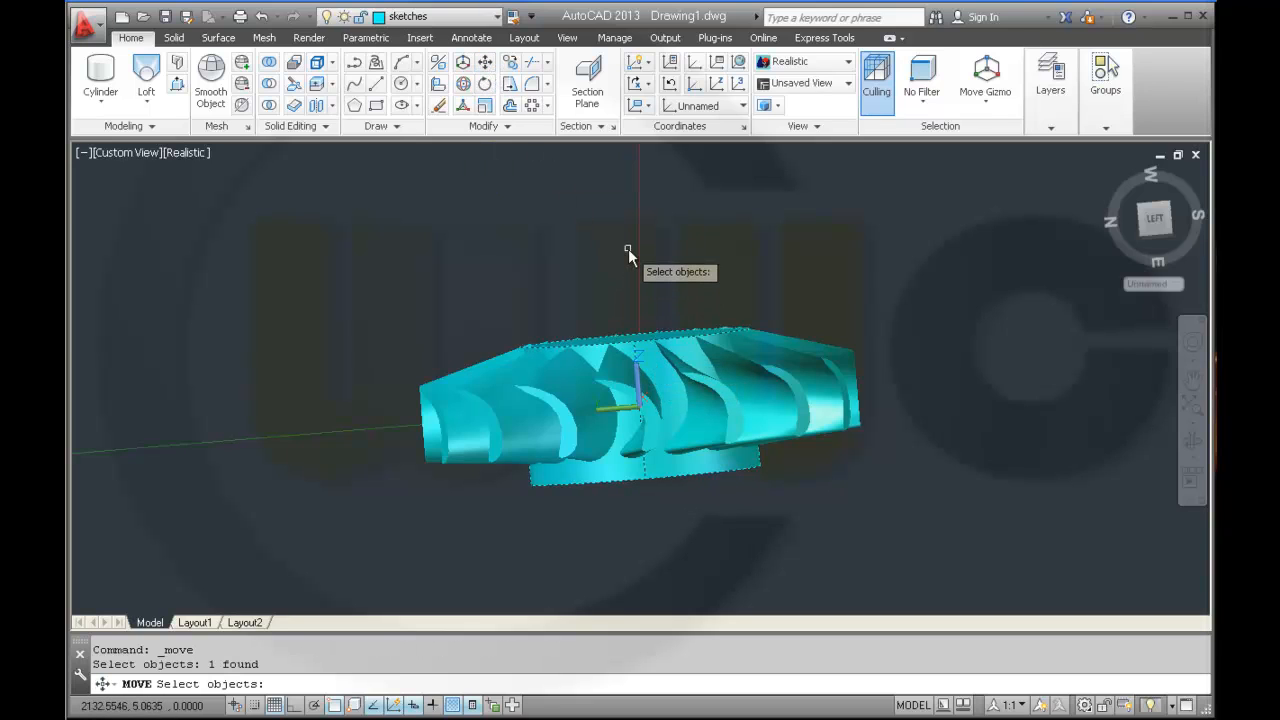
# Step: Move the hub cylinder from 0,0,0 by @0,0,5 and view the impeller at an angle
pyautogui.press('enter')
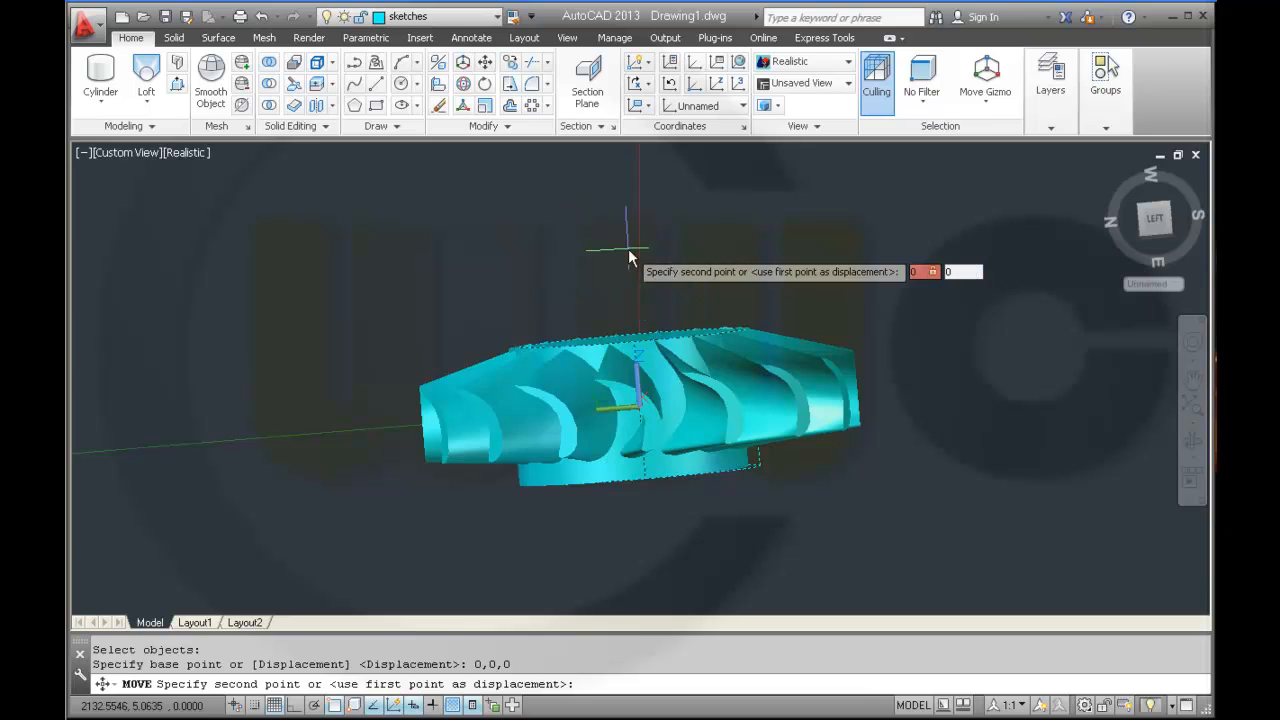
pyautogui.write('@0,0,5')
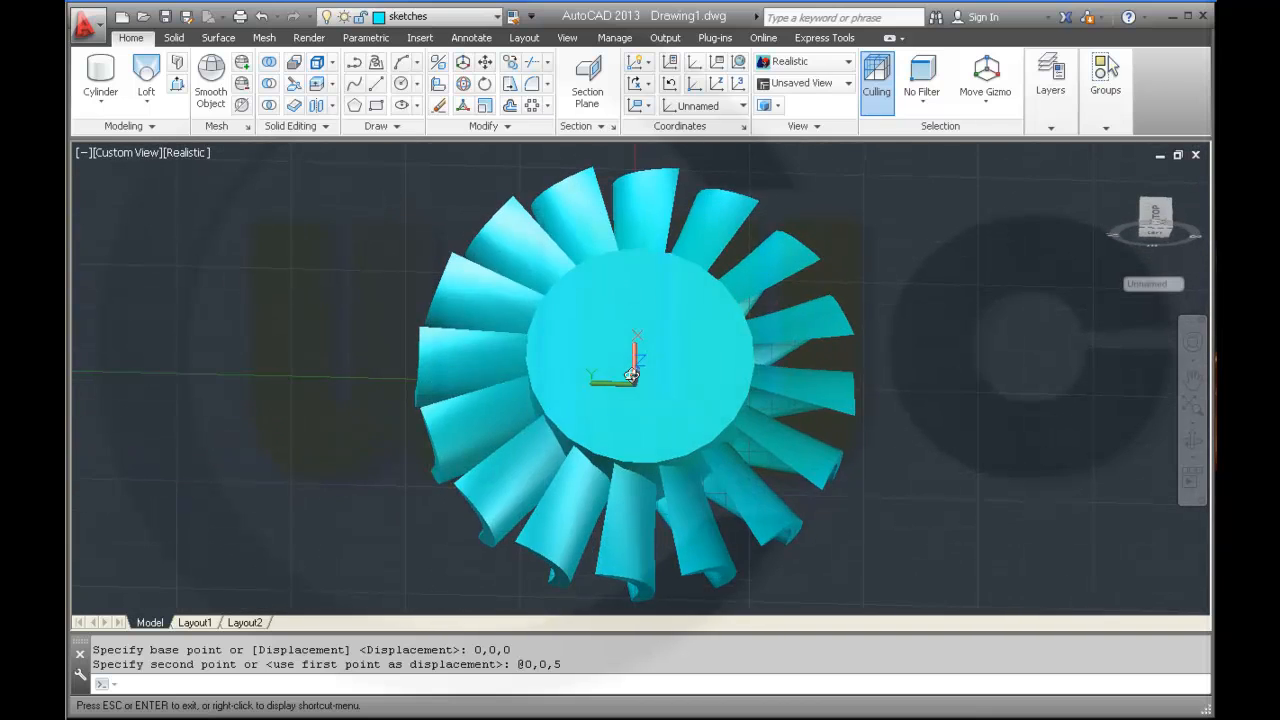
pyautogui.moveTo(640, 370); pyautogui.dragTo(593, 247)
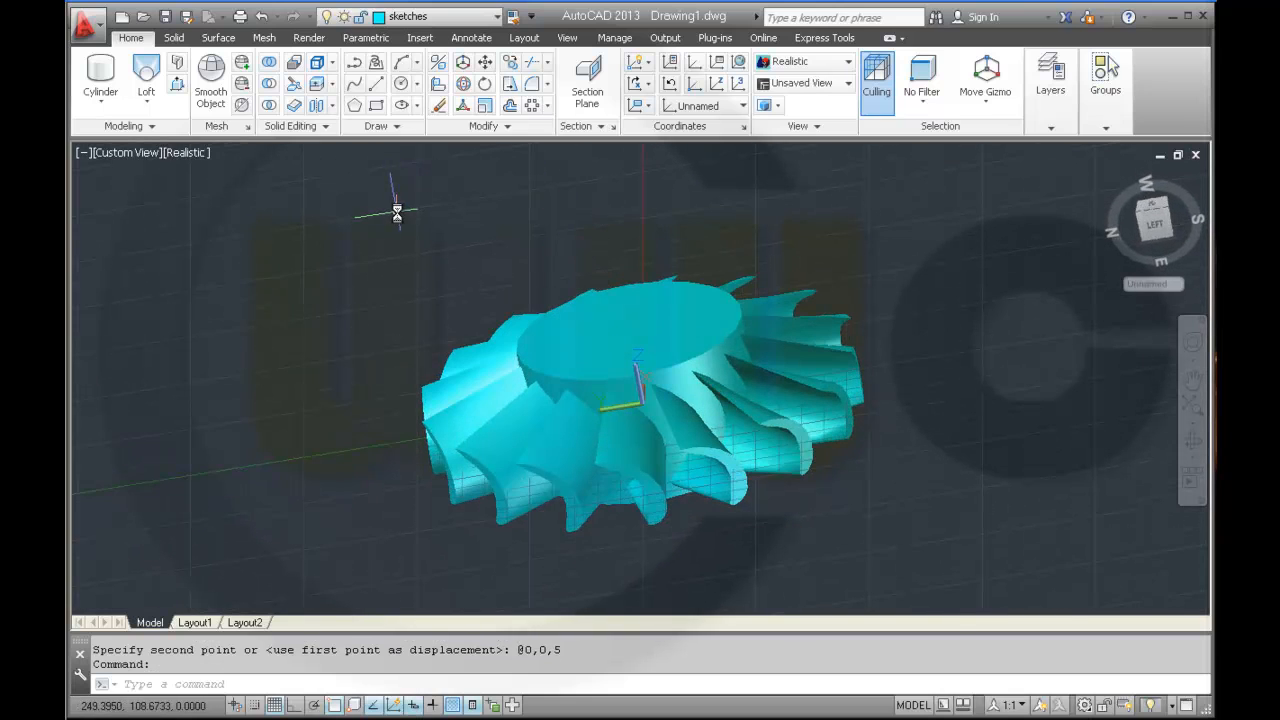
pyautogui.moveTo(420, 178)
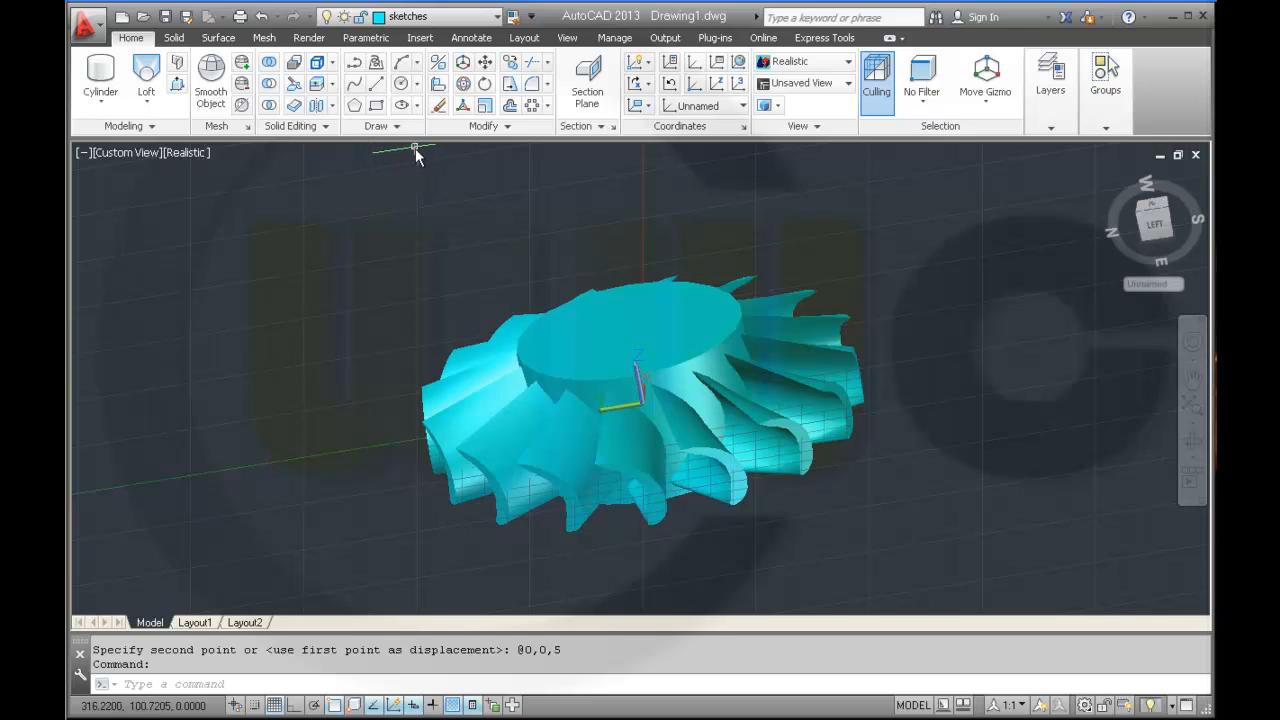
pyautogui.moveTo(325, 190)
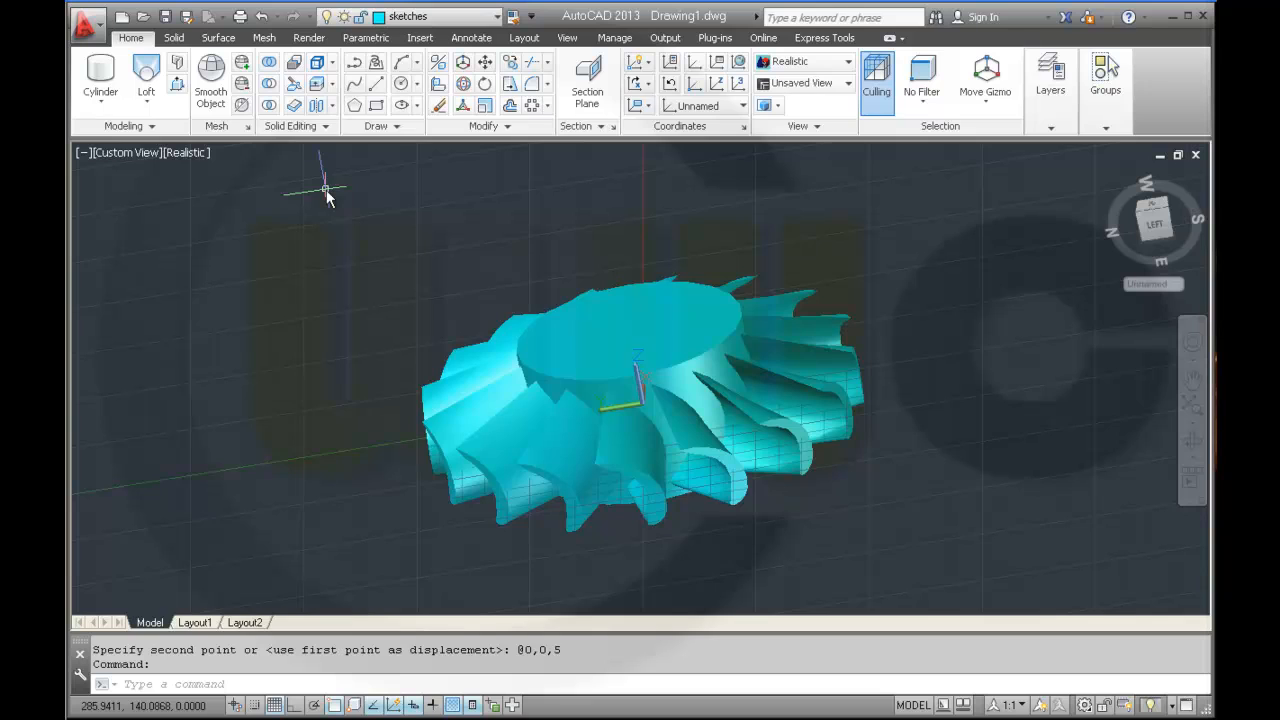
pyautogui.moveTo(360, 180)
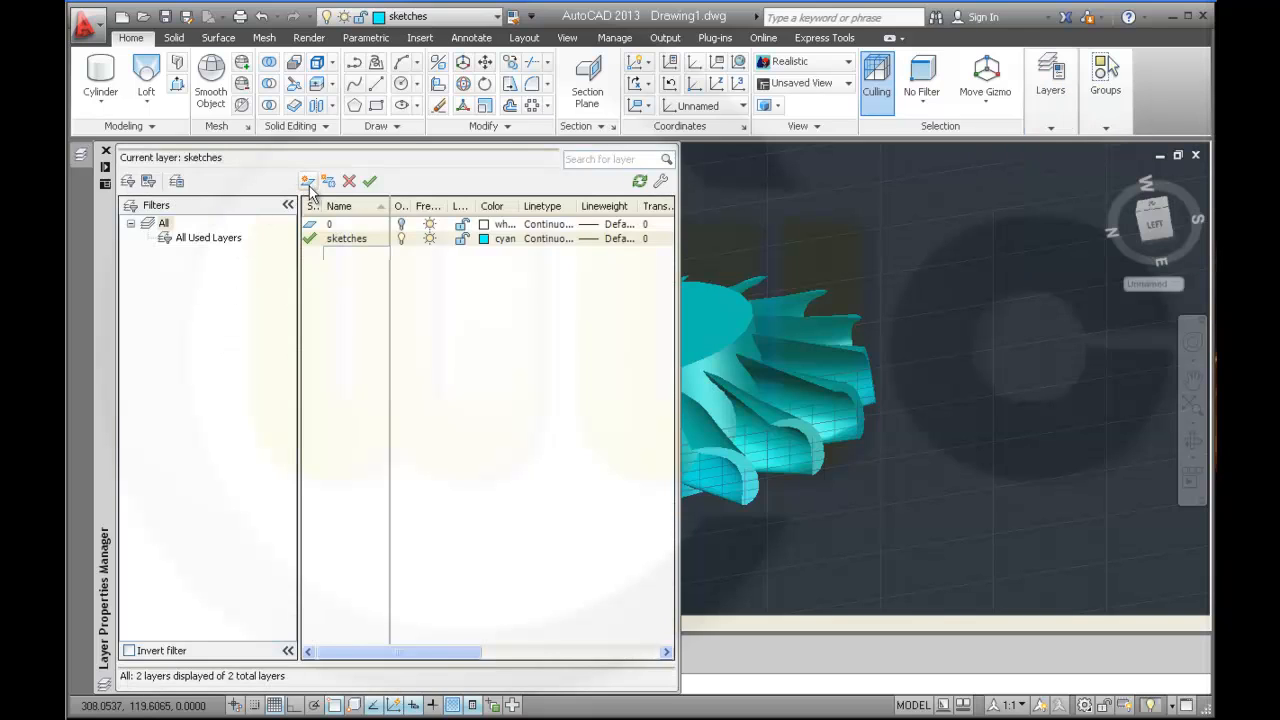
# Step: Create a new layer named 'hole' and bring up its colour selection
pyautogui.click(308, 181)
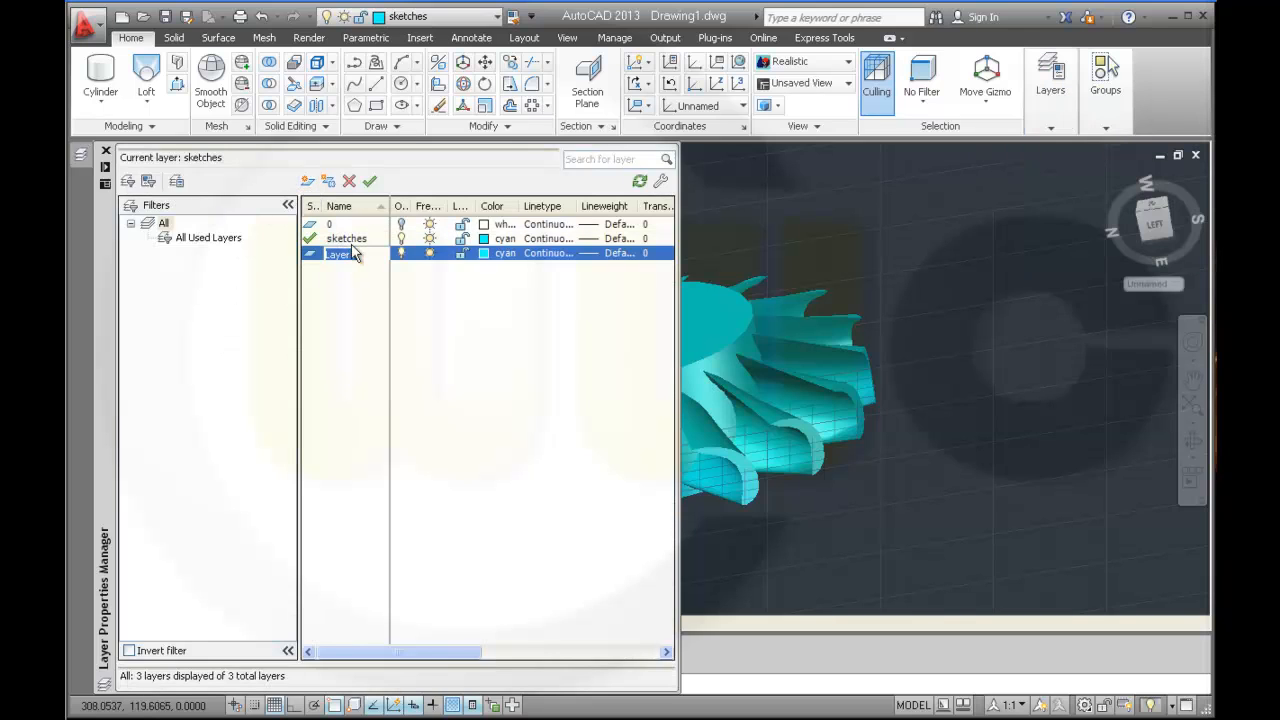
pyautogui.write('h')
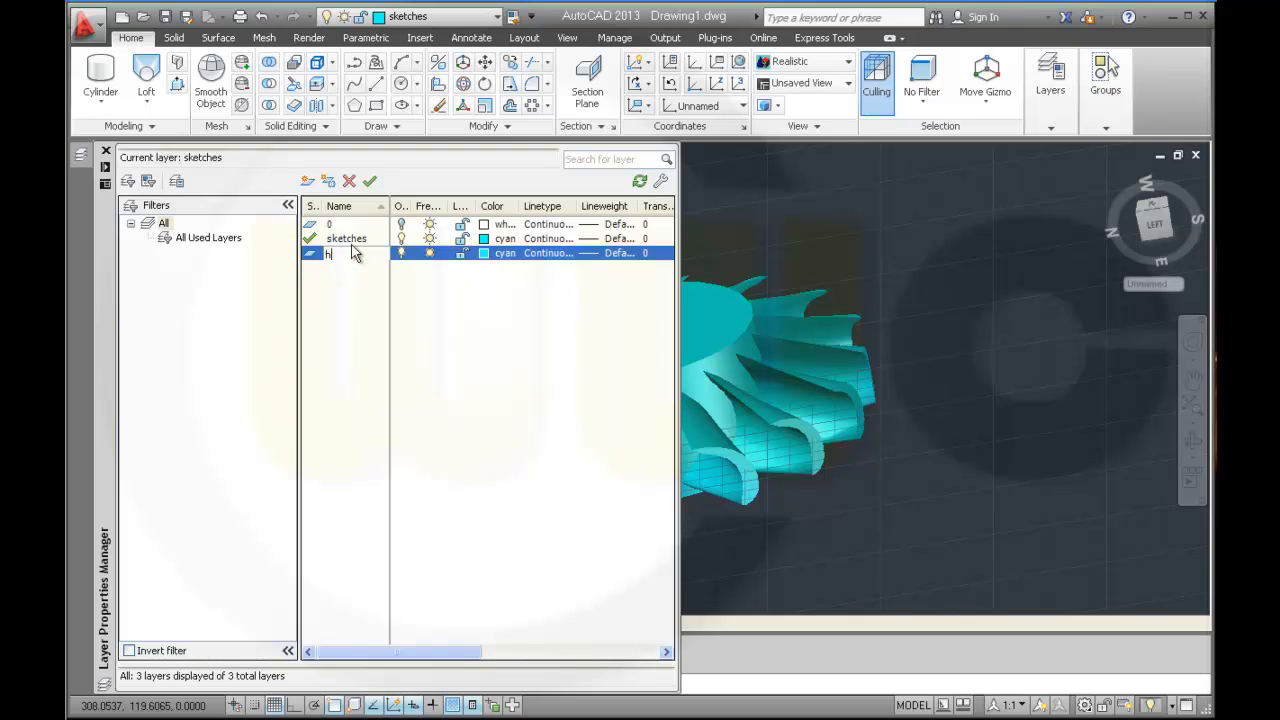
pyautogui.write('ole')
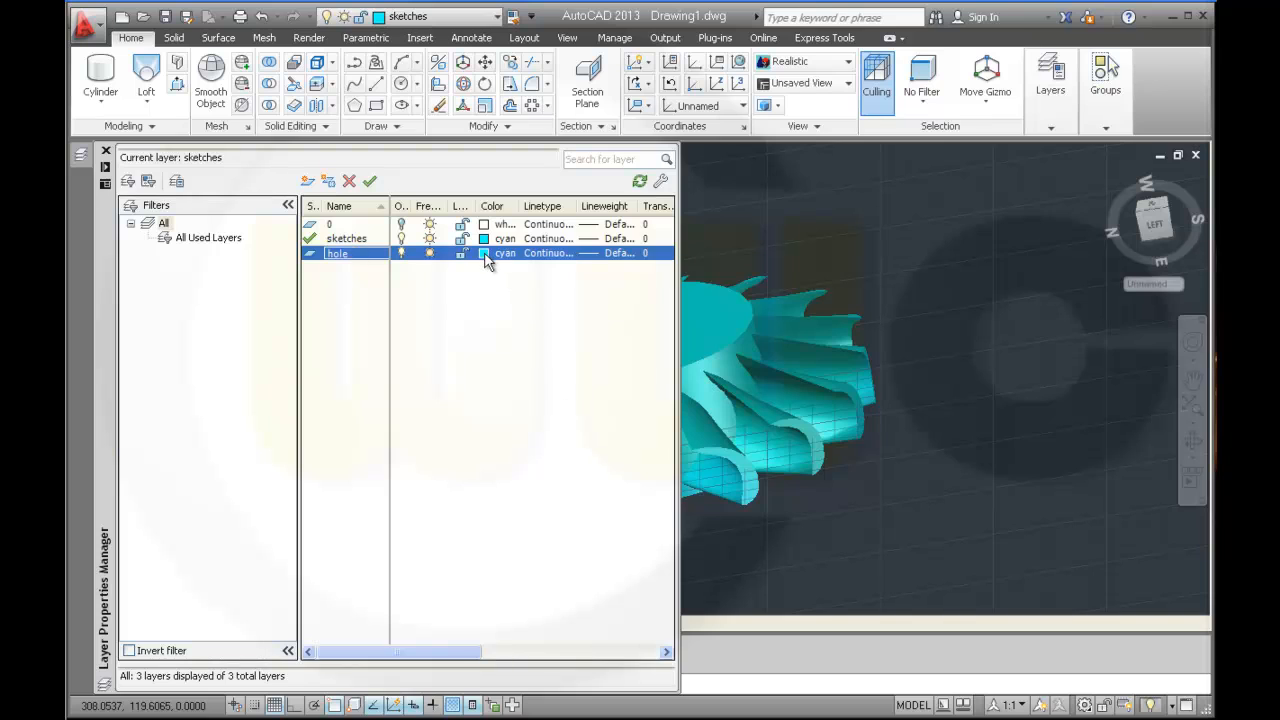
pyautogui.click(484, 253)
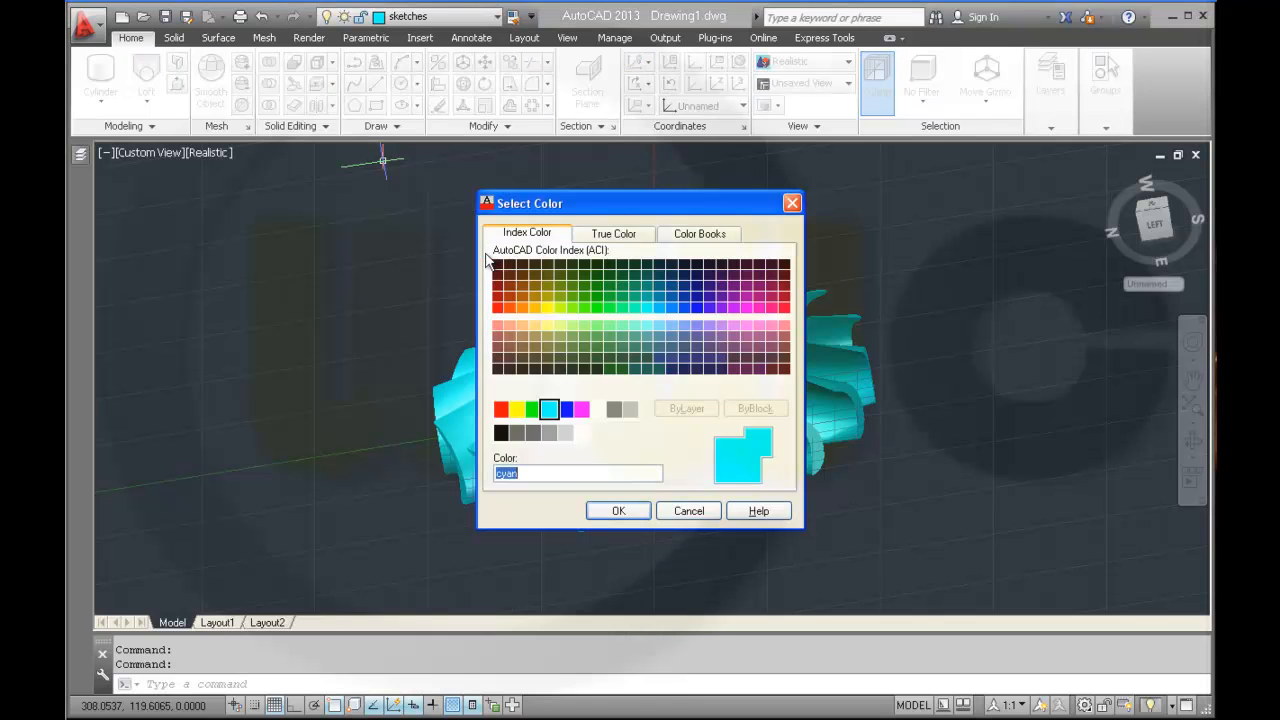
# Step: Set the hole layer's colour to red and make it the current layer
pyautogui.click(500, 409)
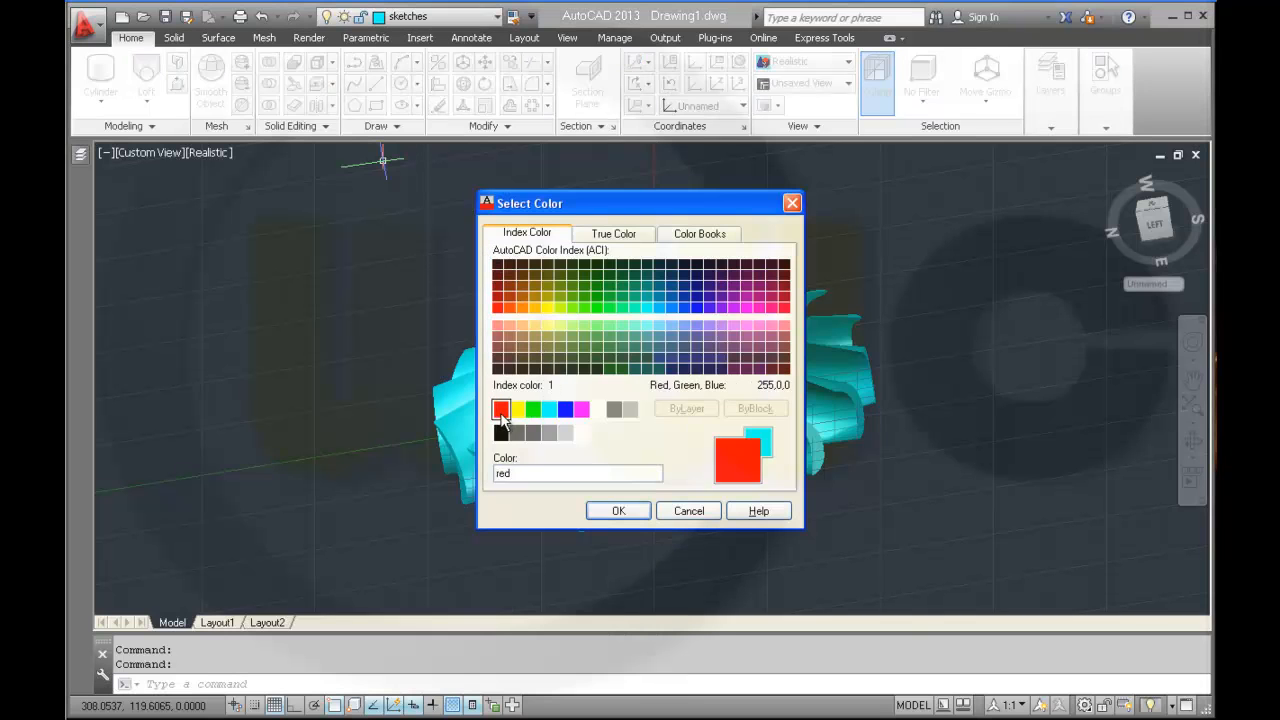
pyautogui.click(618, 511)
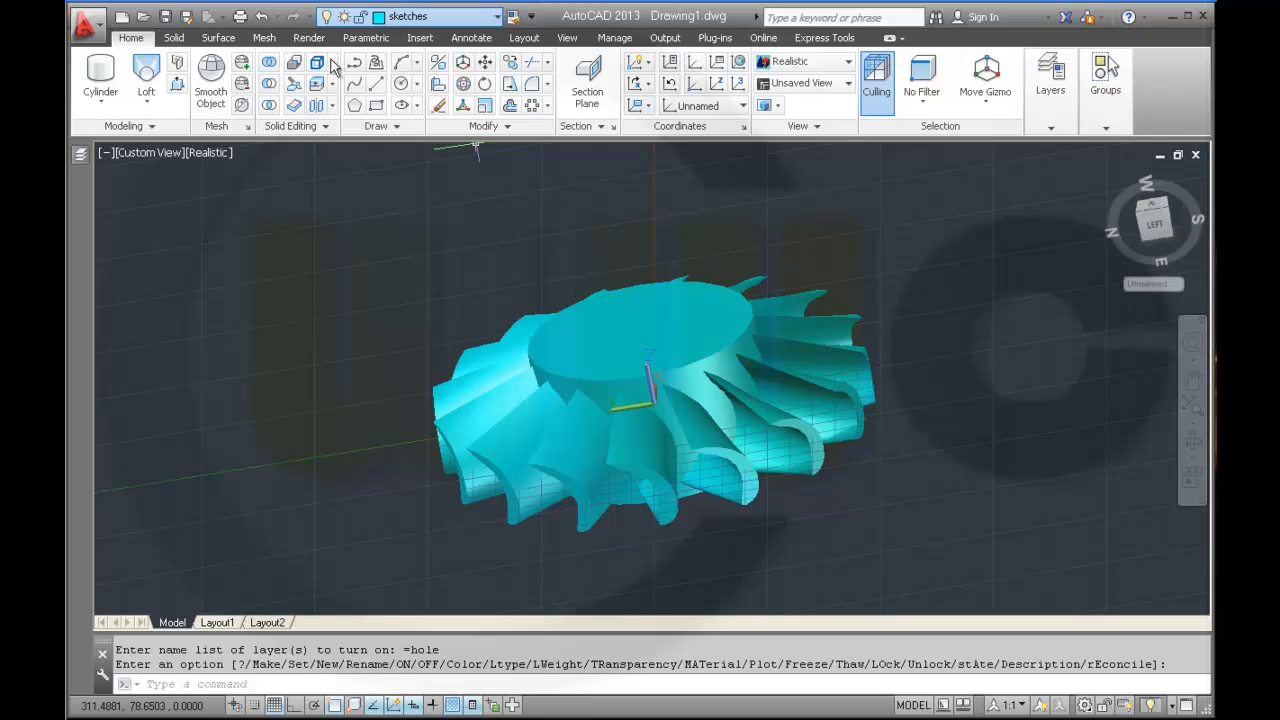
pyautogui.click(407, 63)
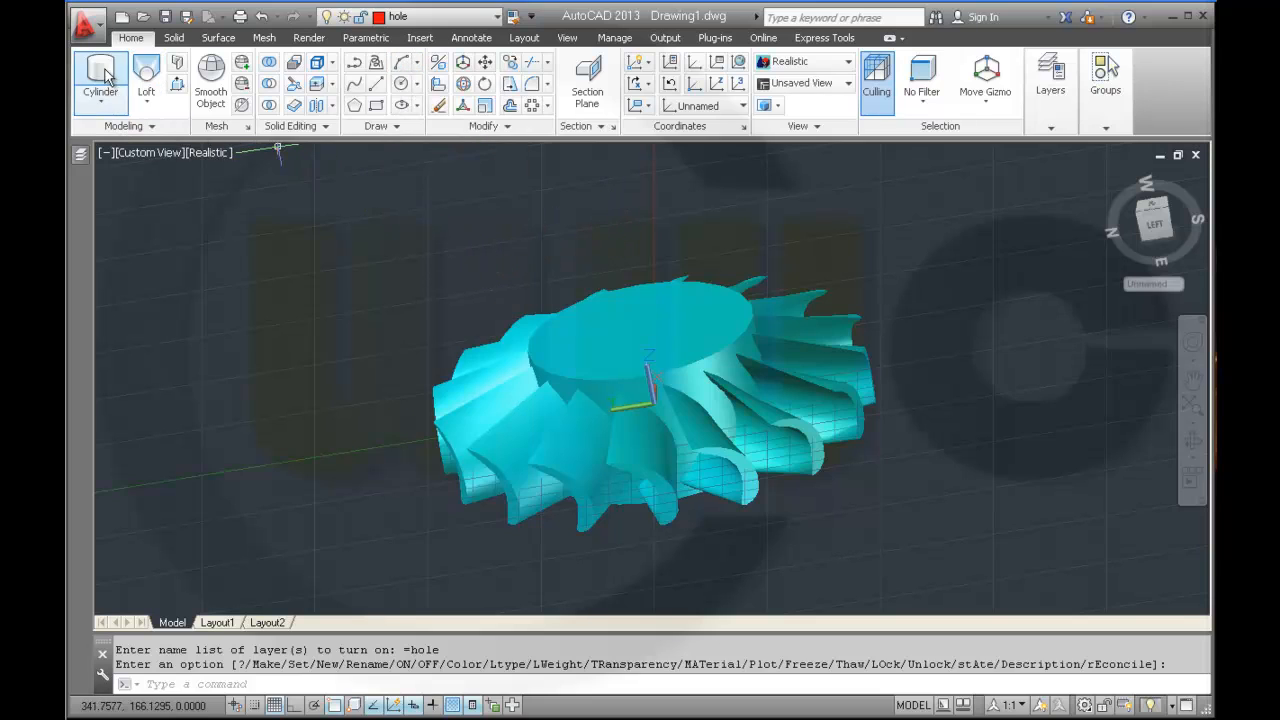
# Step: Create a cylinder centred at 0,0,-30 with radius 23 on the hole layer
pyautogui.click(100, 80)
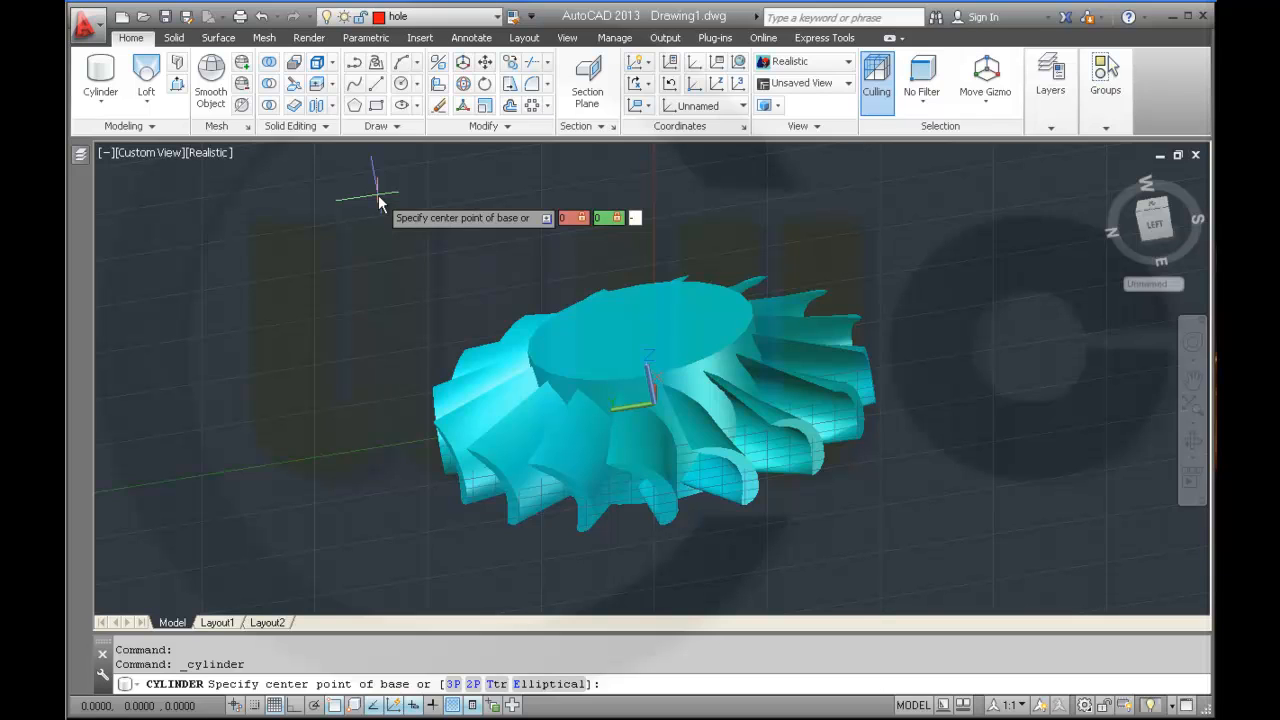
pyautogui.write('0,0,-30')
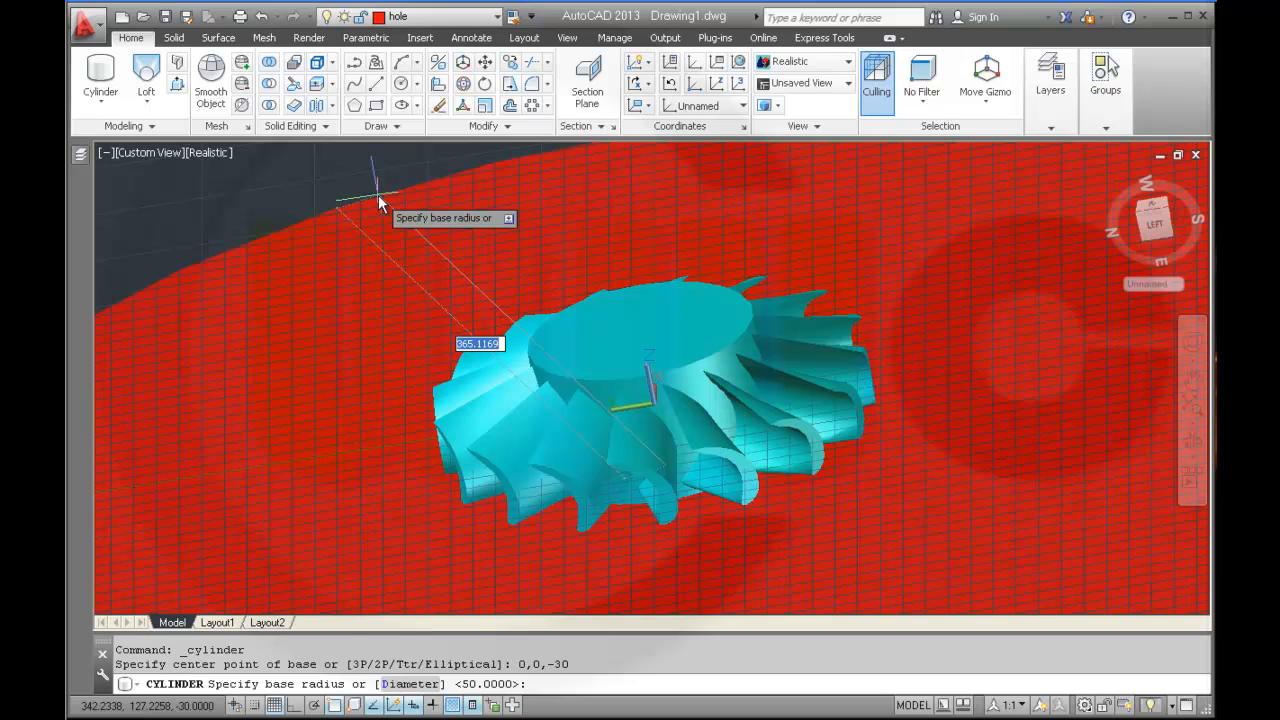
pyautogui.write('23')
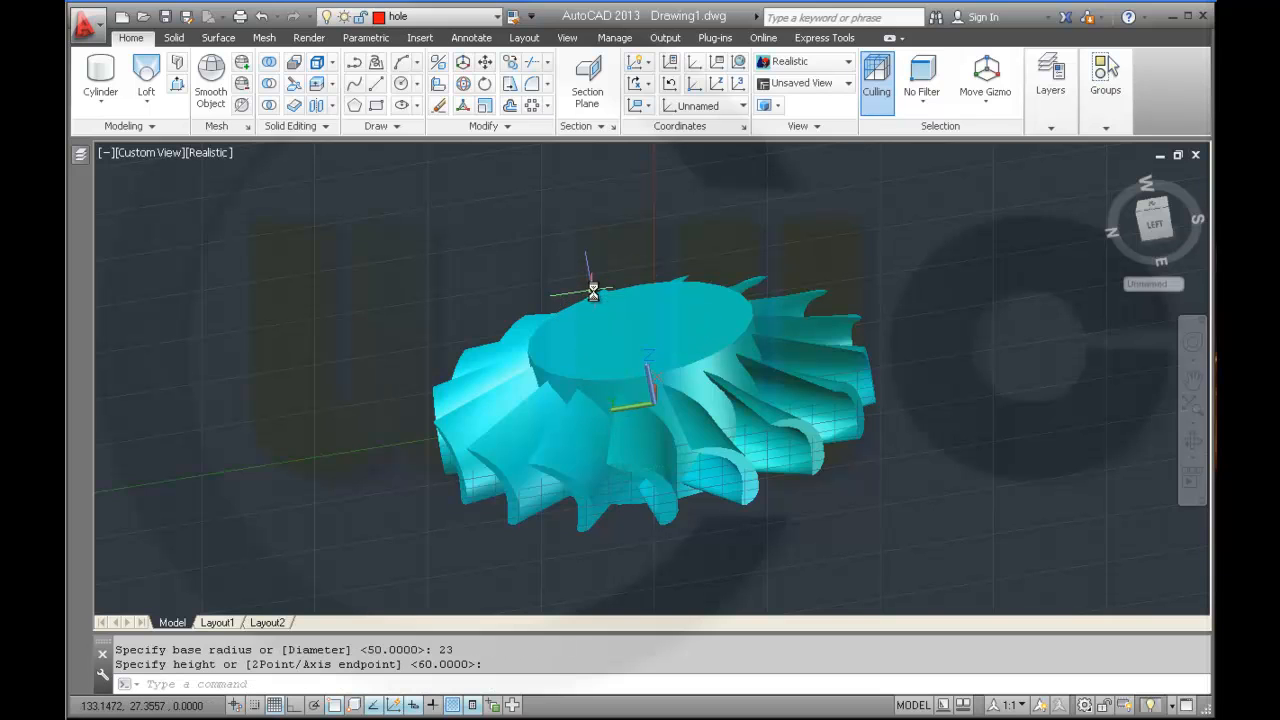
pyautogui.scroll(-3)
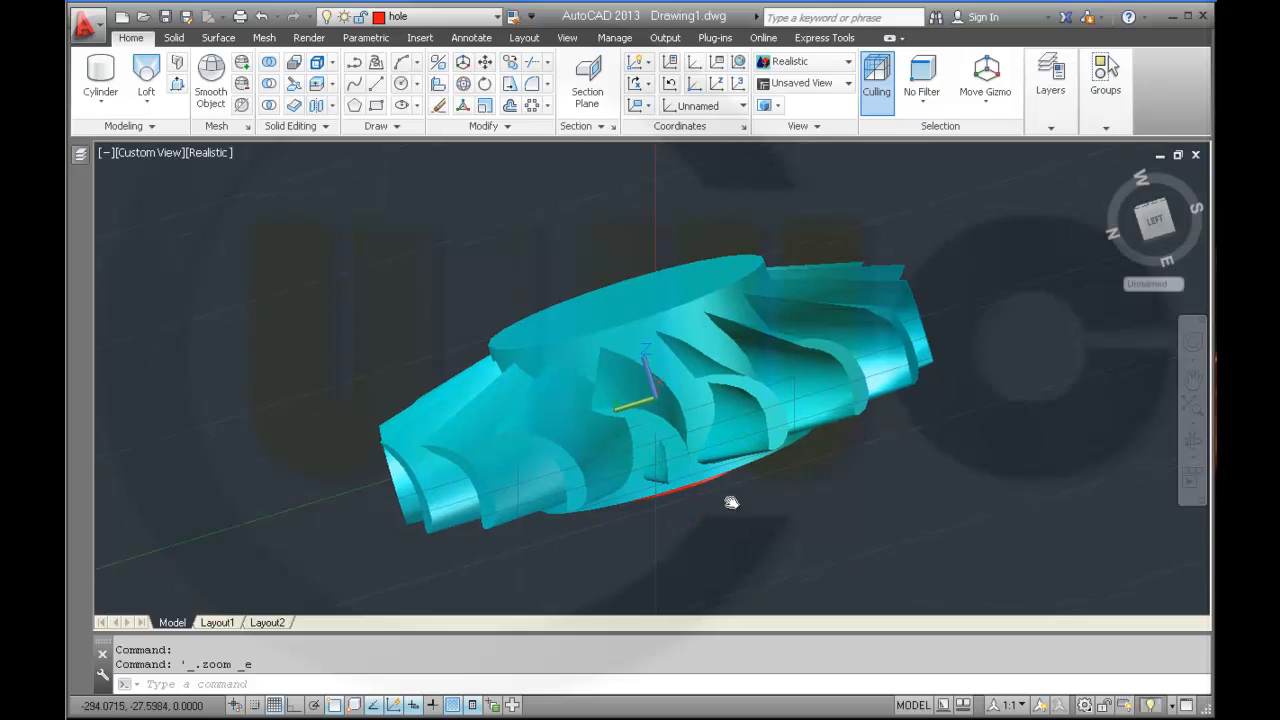
# Step: Change the red cylinder's height to 80 so it passes through the hub
pyautogui.moveTo(730, 502); pyautogui.dragTo(700, 445)
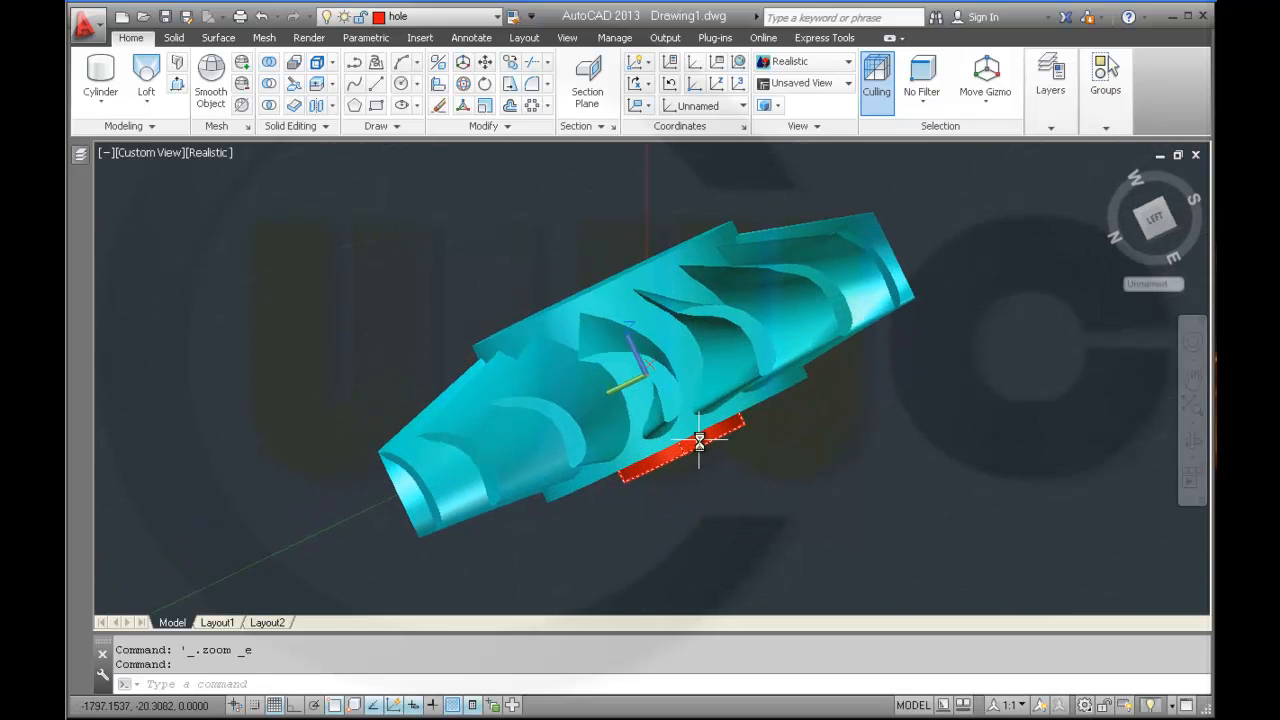
pyautogui.click(700, 455)
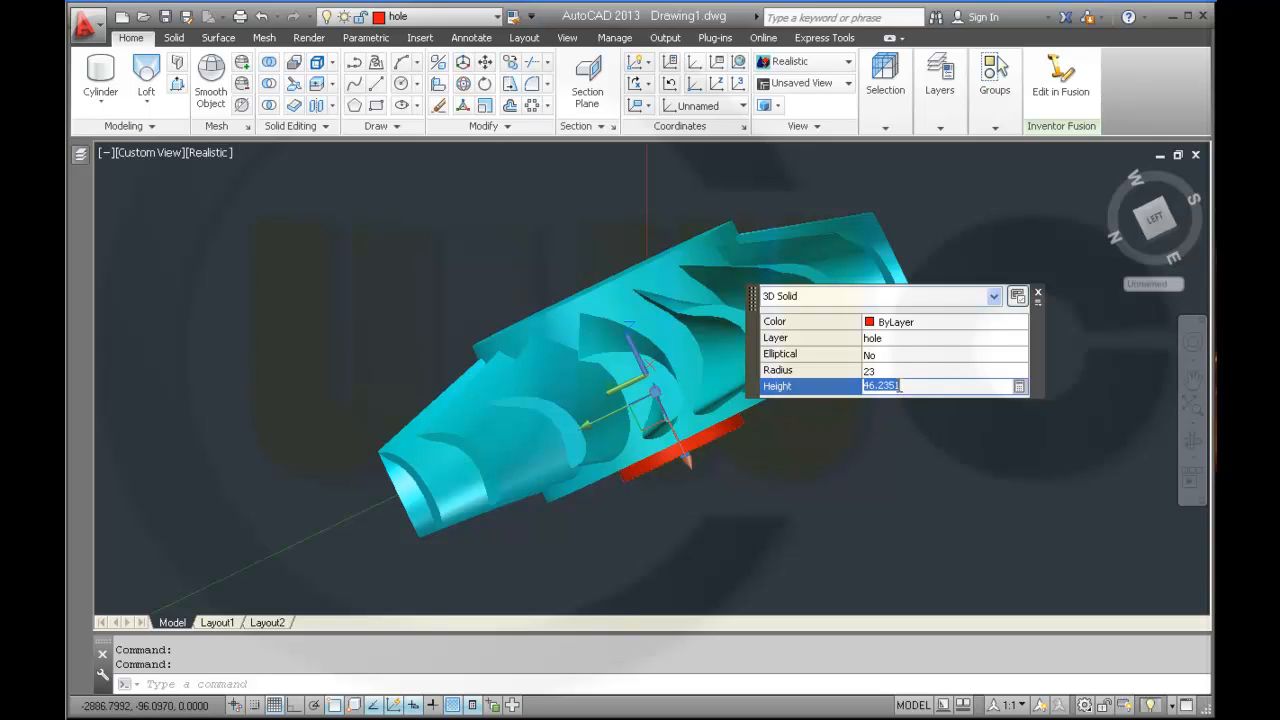
pyautogui.write('80')
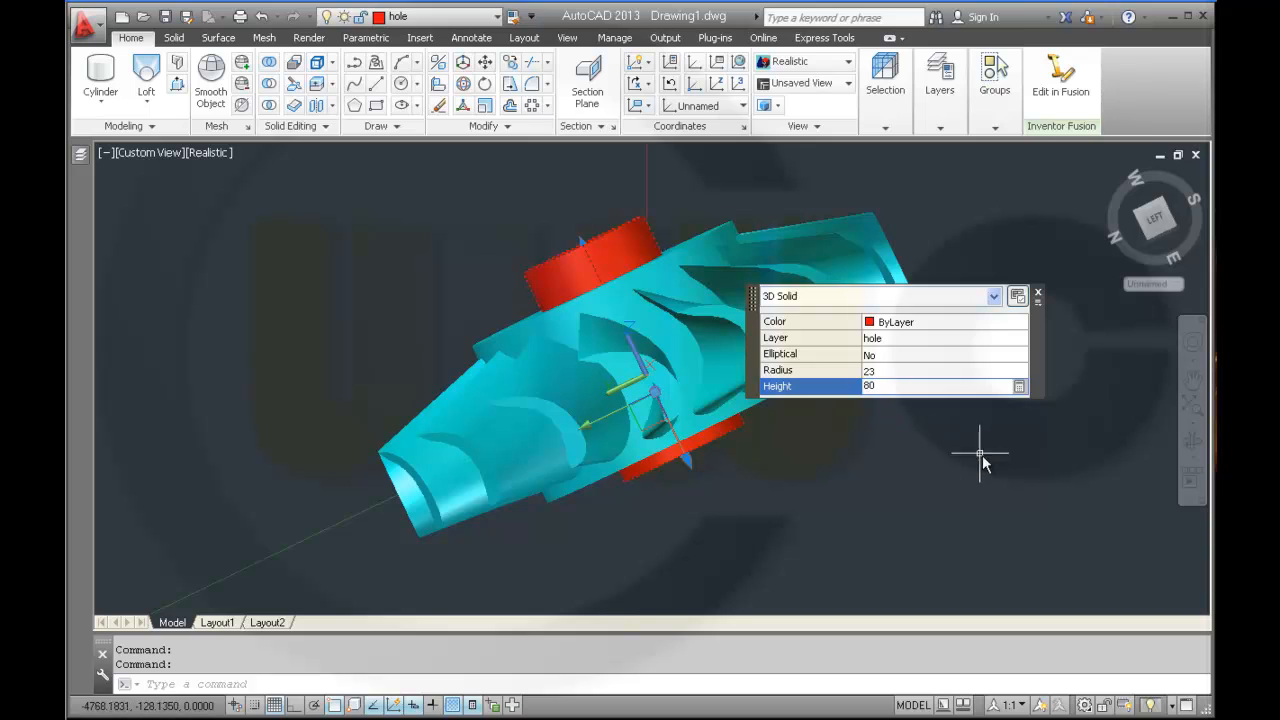
pyautogui.press('Escape')
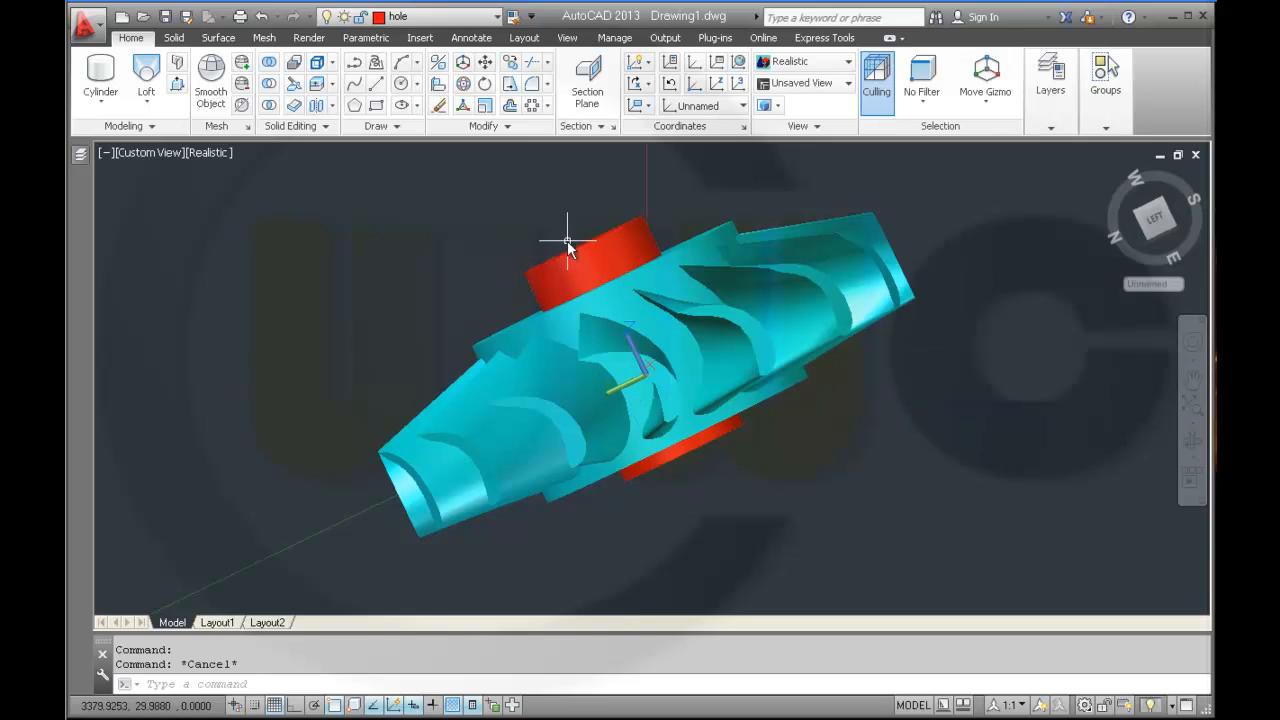
pyautogui.moveTo(568, 245); pyautogui.dragTo(510, 295)
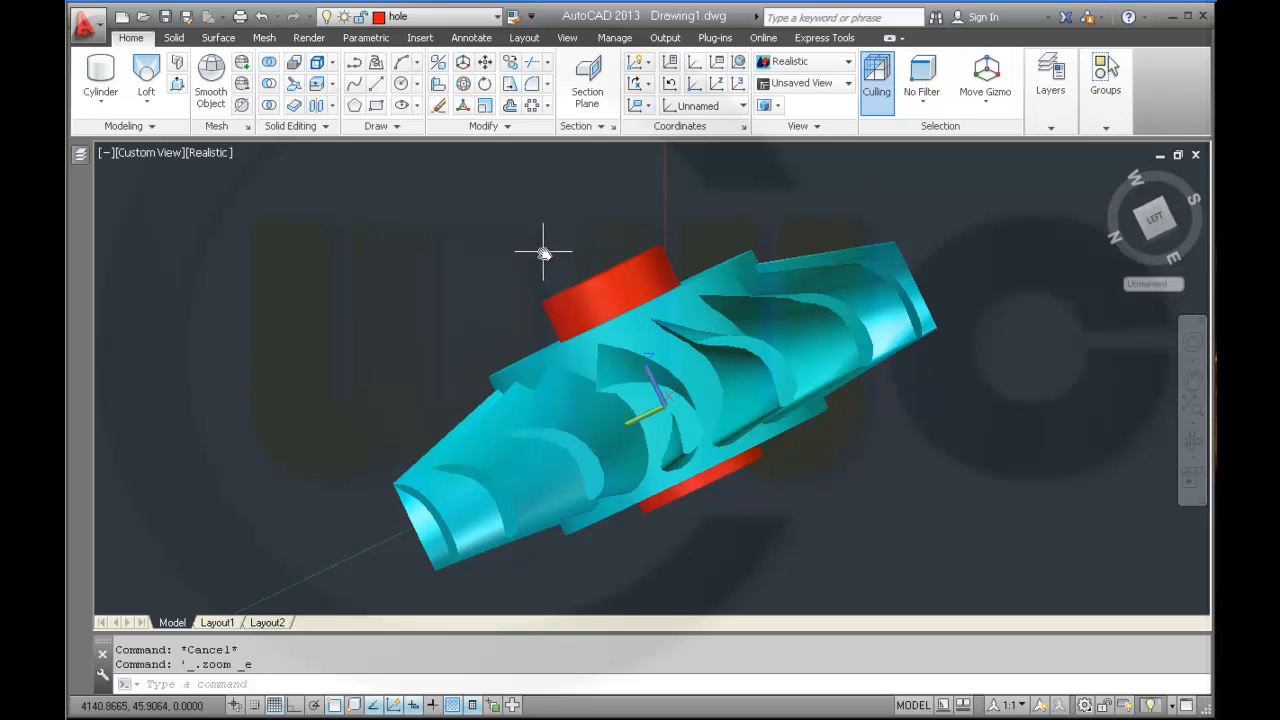
pyautogui.moveTo(518, 243)
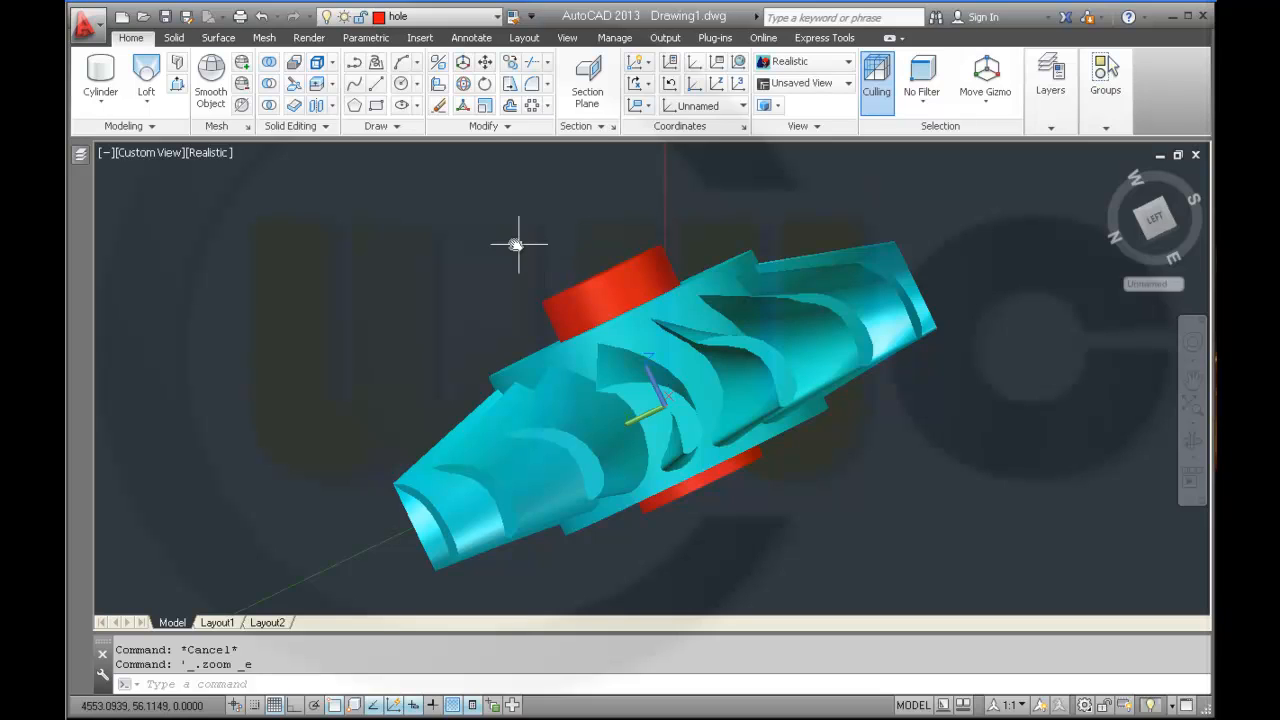
pyautogui.moveTo(362, 163)
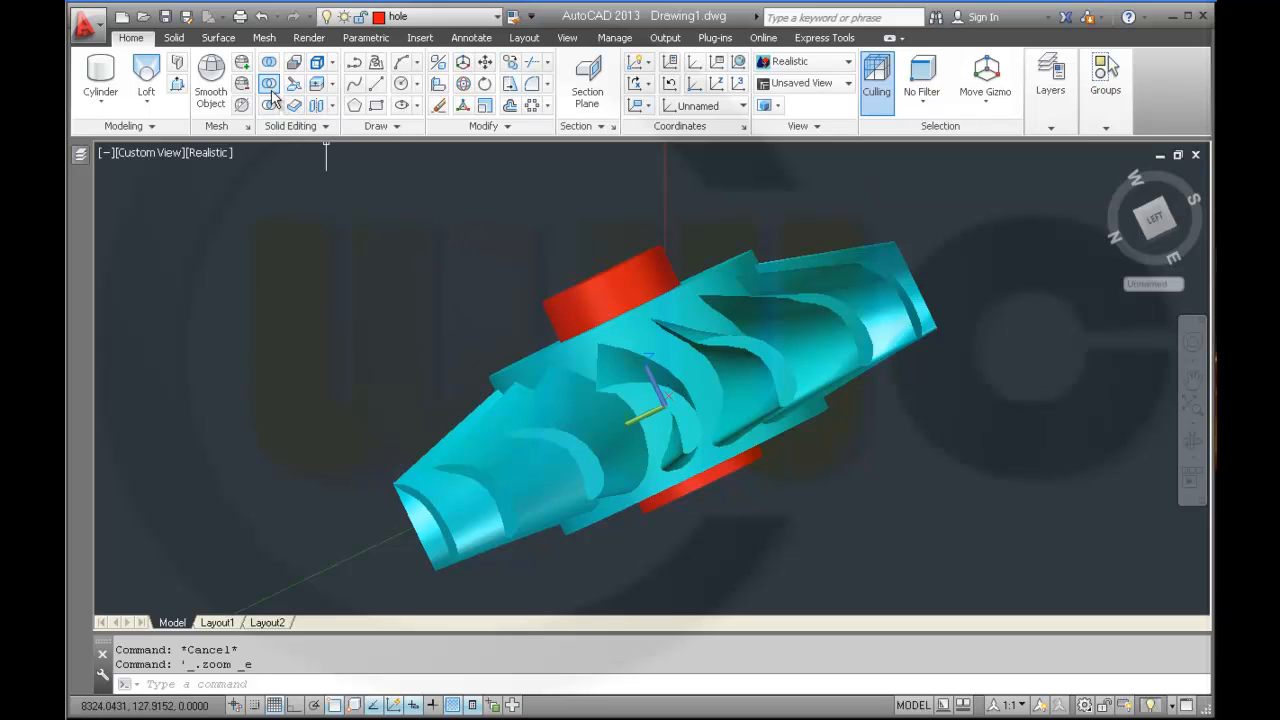
# Step: Subtract the red cylinder from the impeller to bore the central hole
pyautogui.click(268, 85)
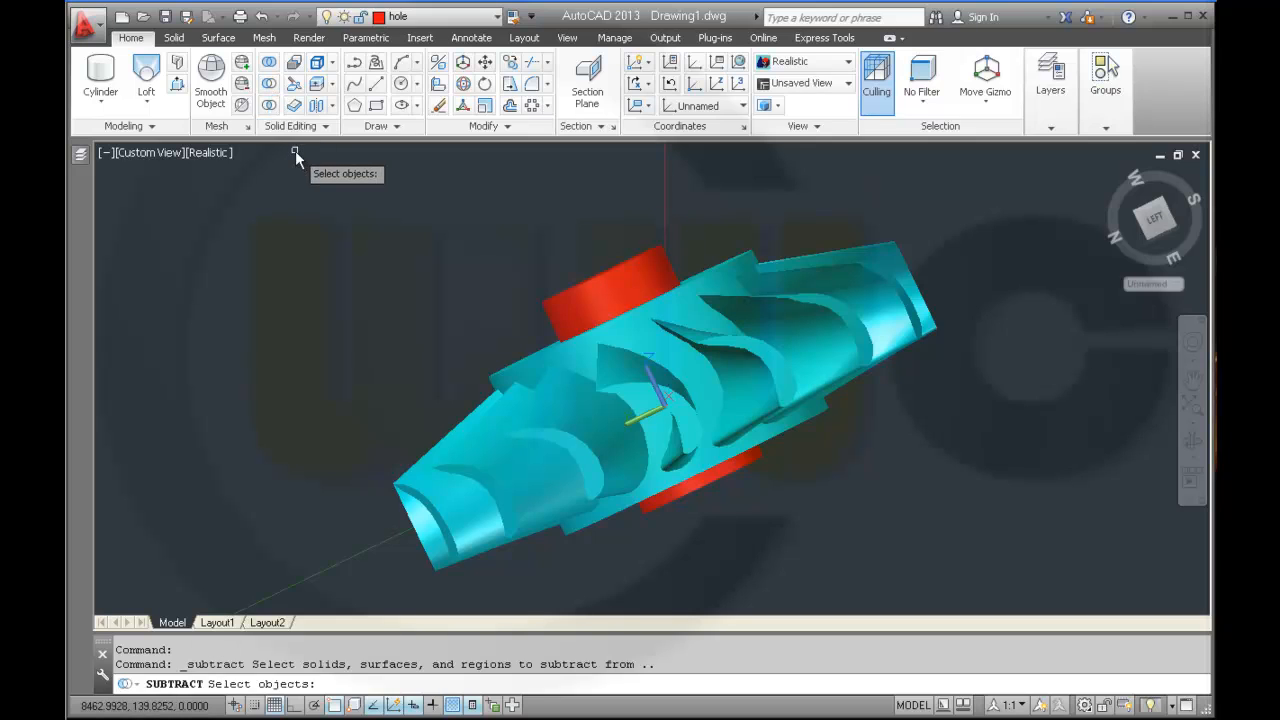
pyautogui.click(655, 280)
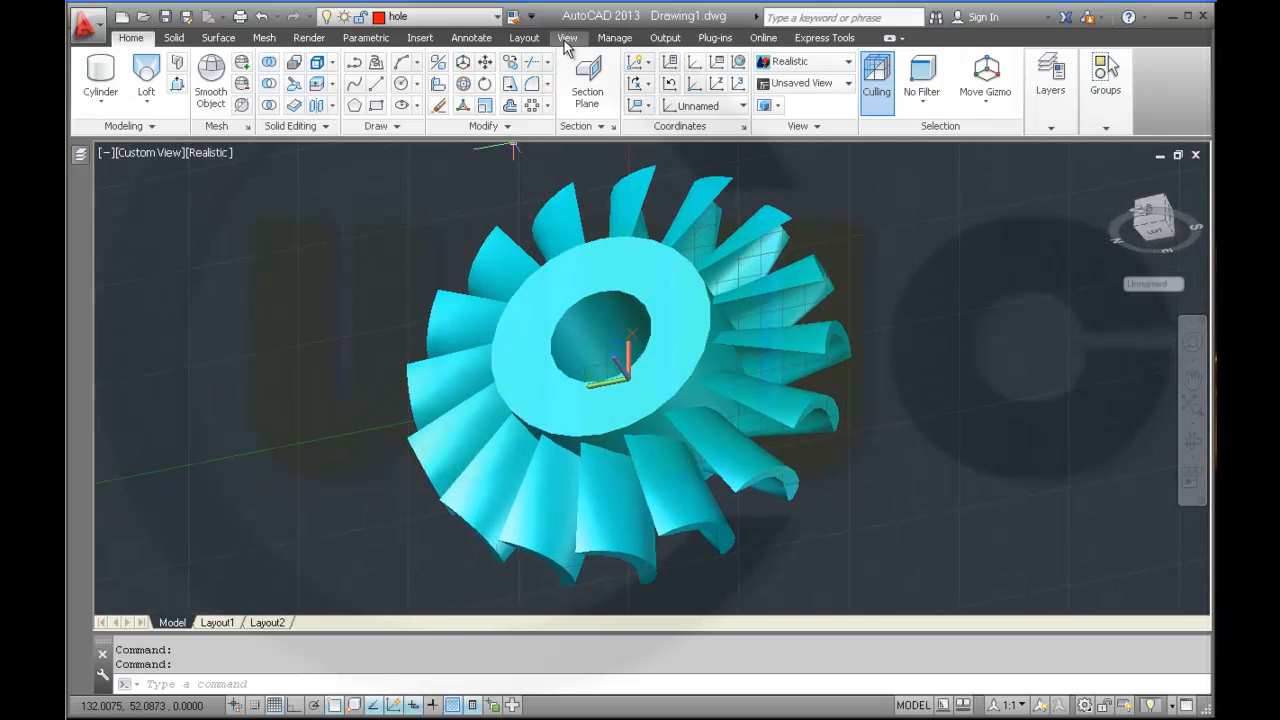
# Step: Switch the impeller to the Shaded with edges visual style and orbit to view the outlined blades
pyautogui.click(567, 37)
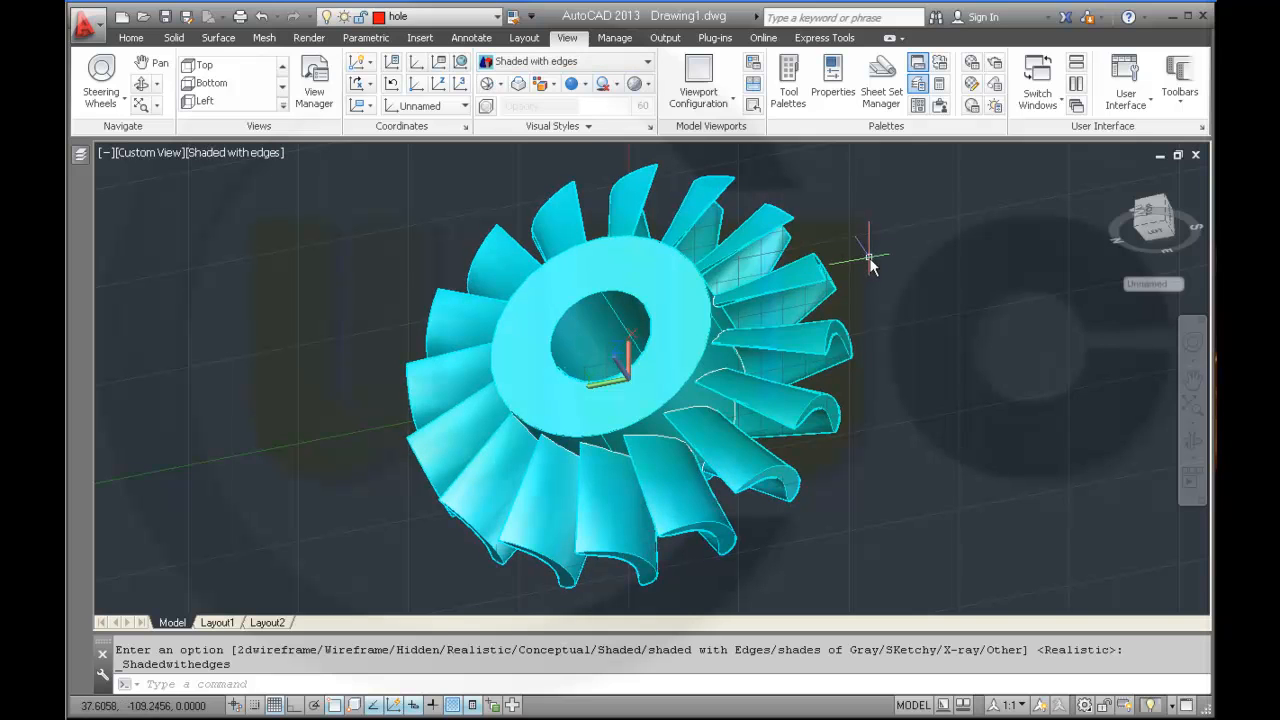
pyautogui.moveTo(870, 260); pyautogui.dragTo(915, 307)
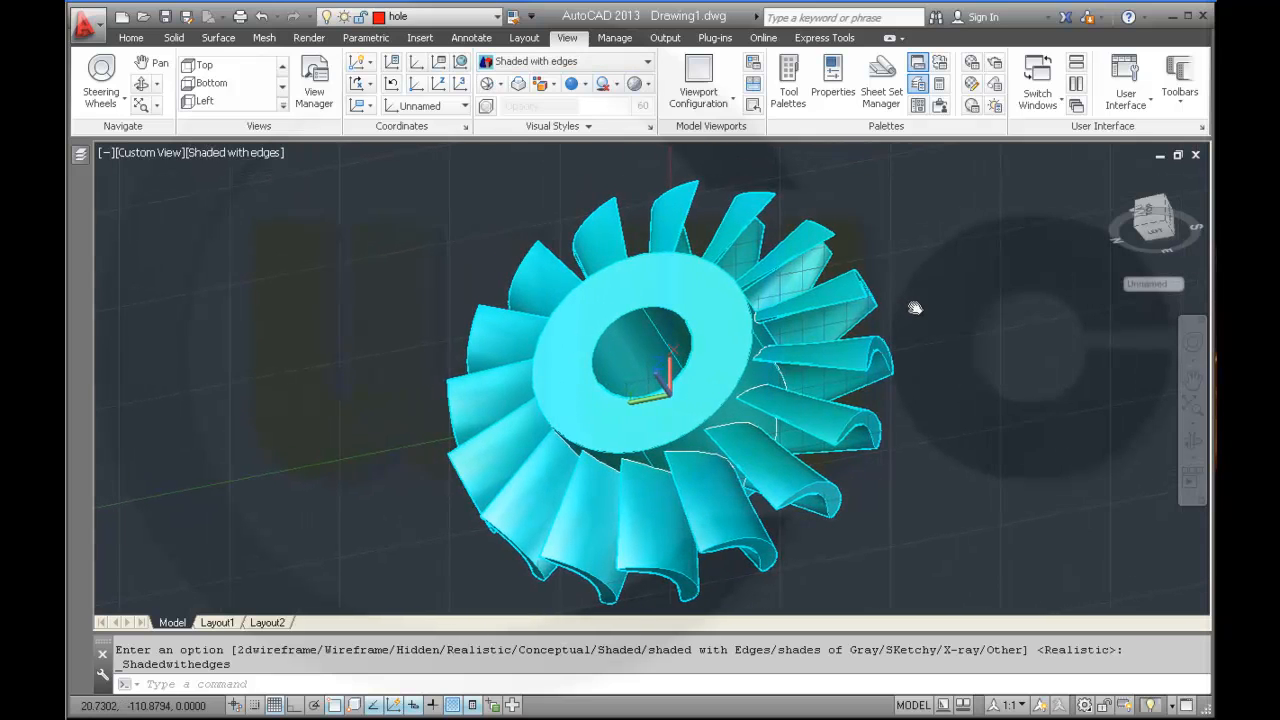